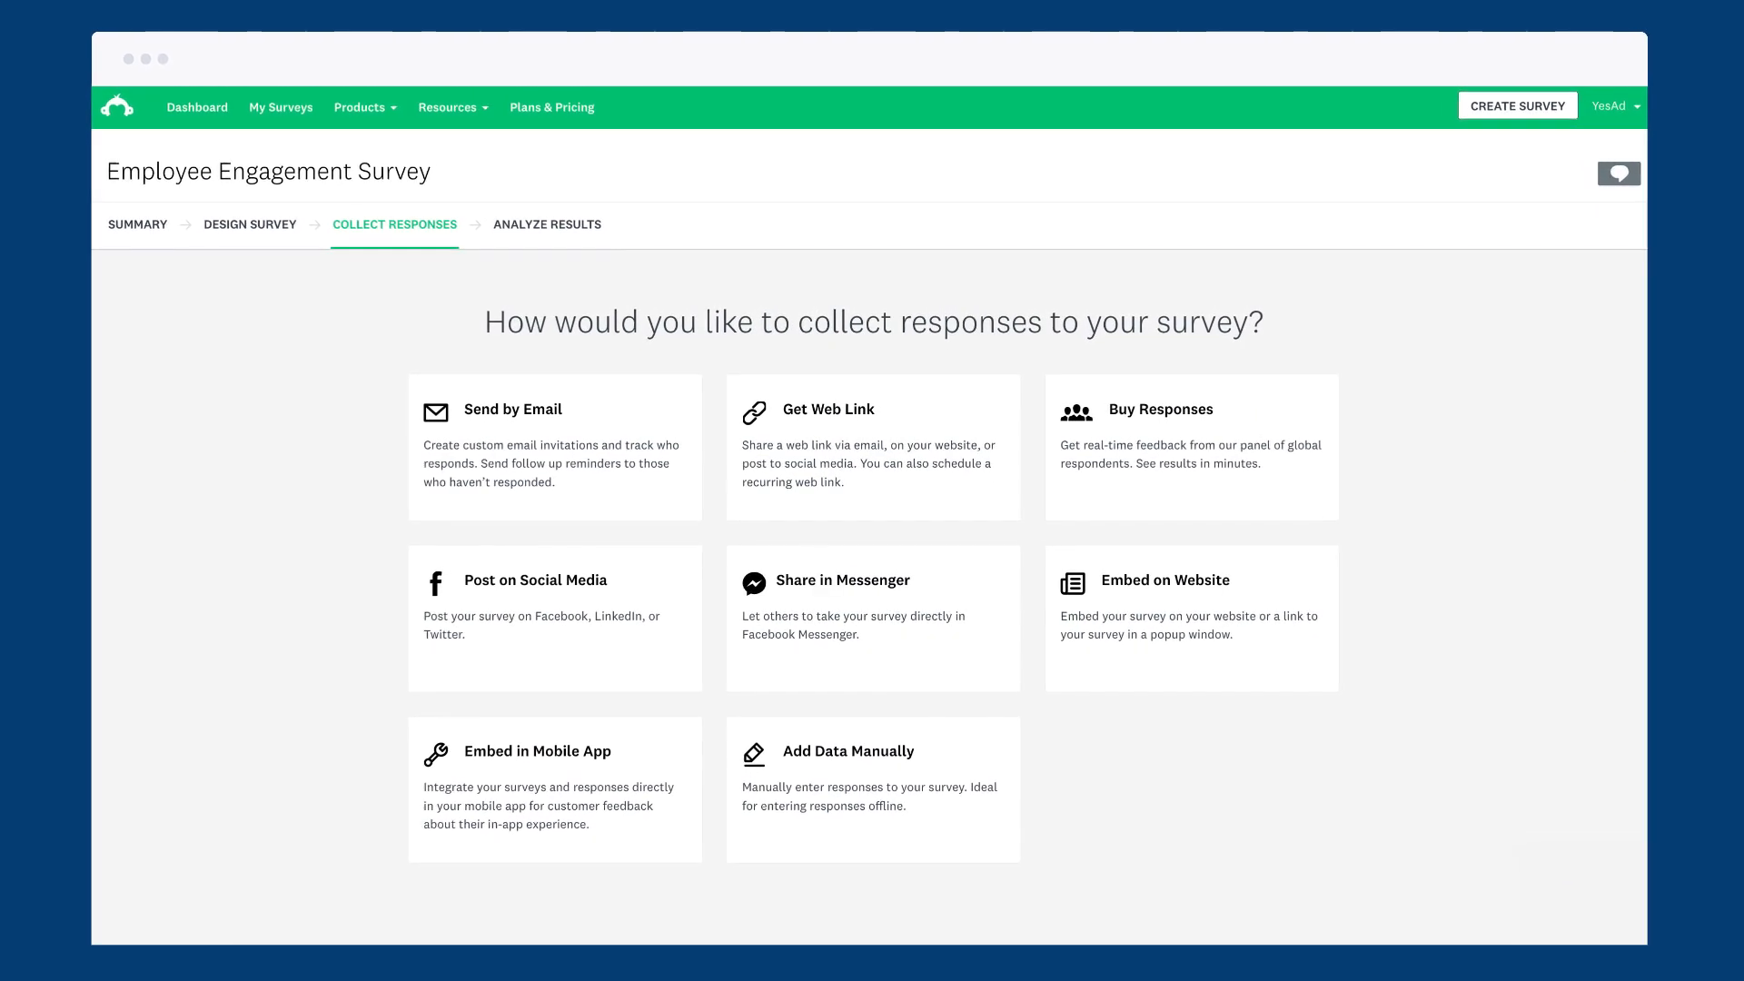
Step: Add the pasted YesAd Employees contacts as recipients and continue past the message step
scroll(down, 3)
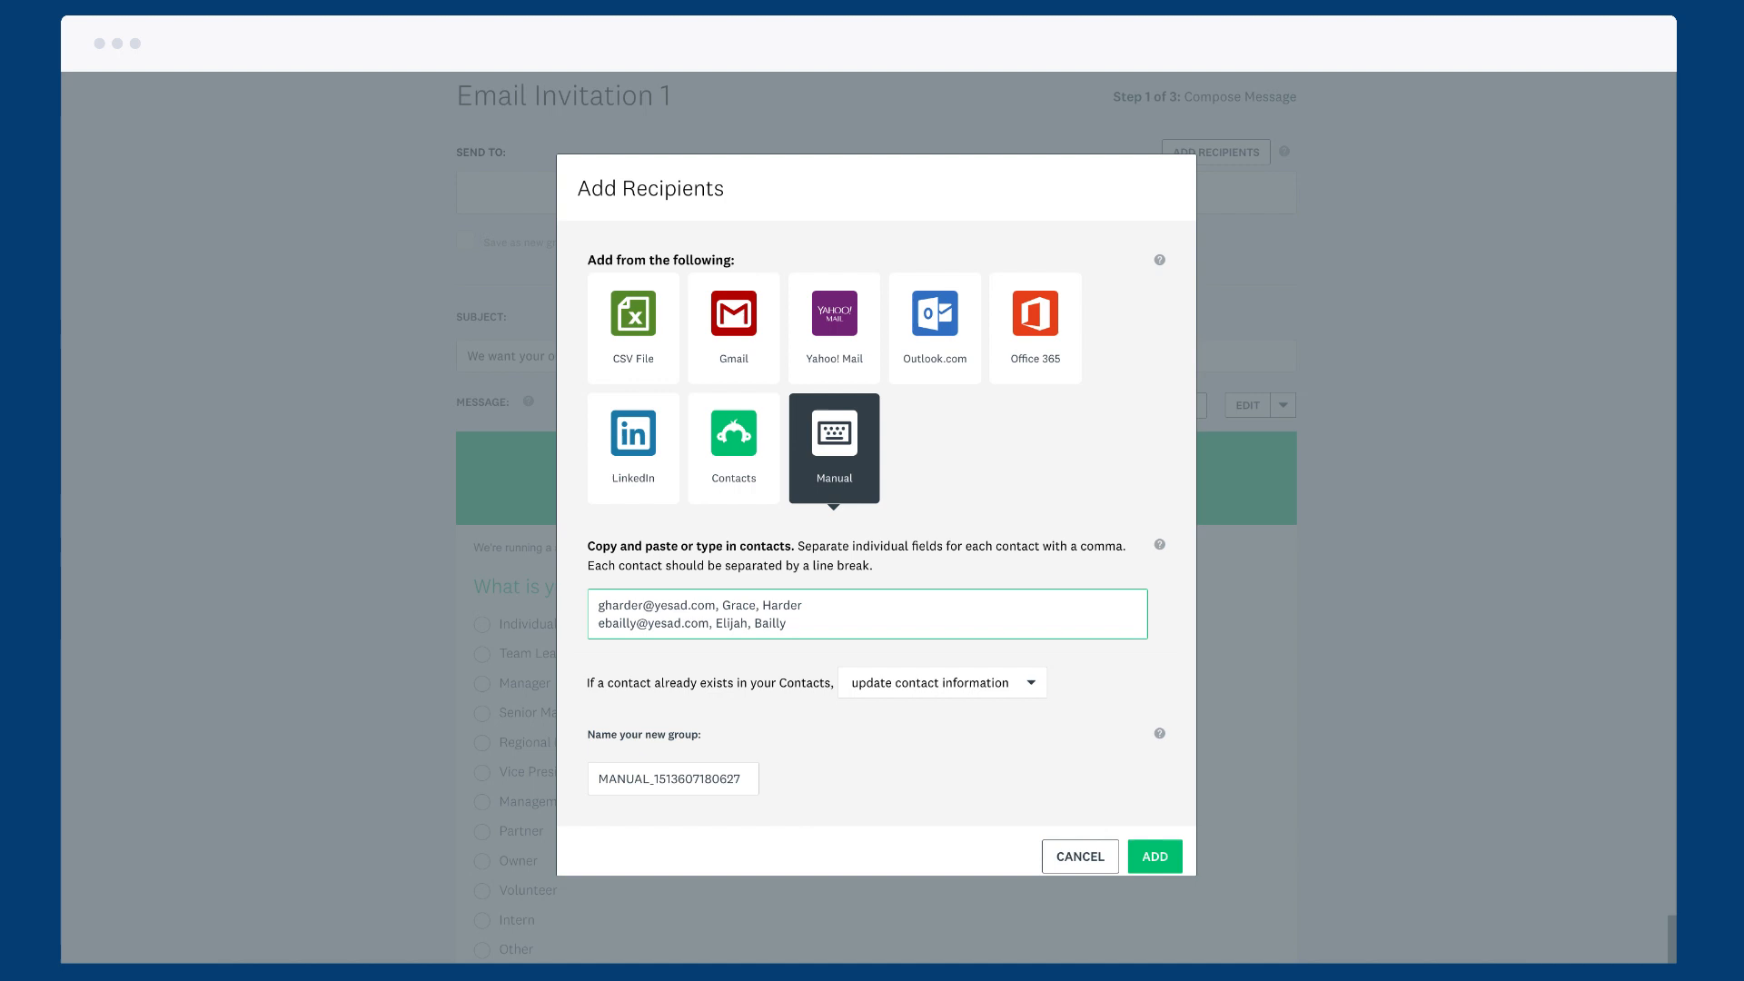
click(1154, 856)
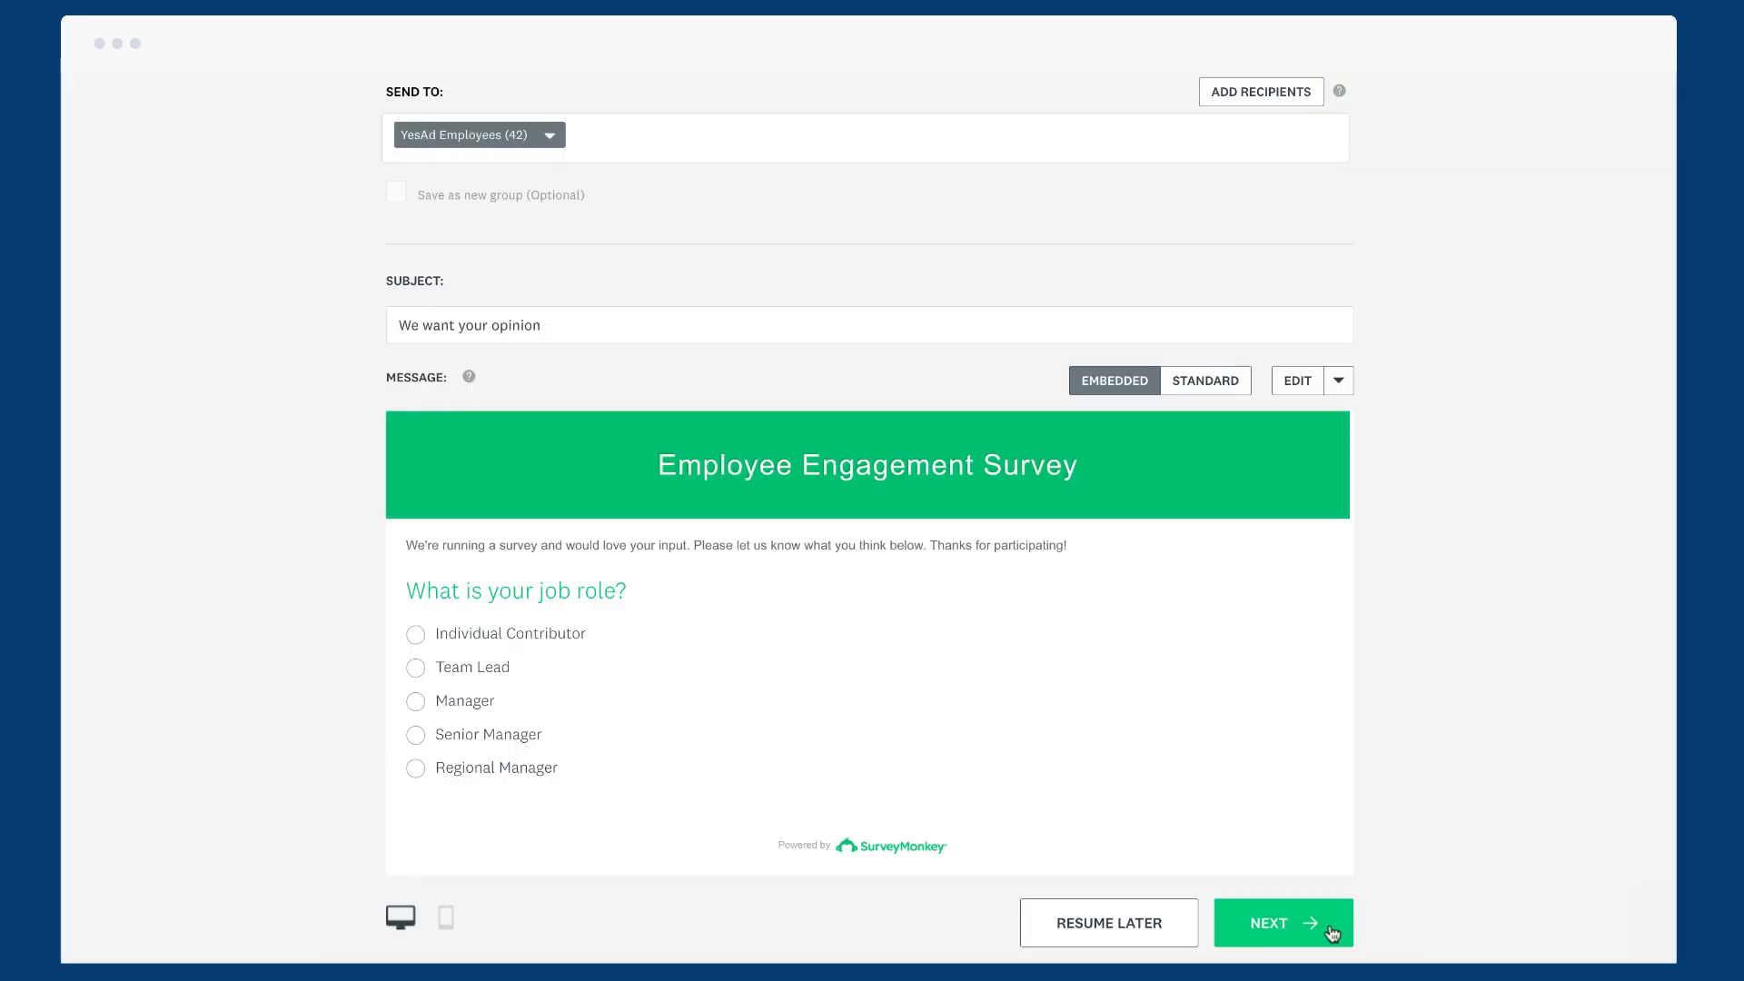
click(1281, 923)
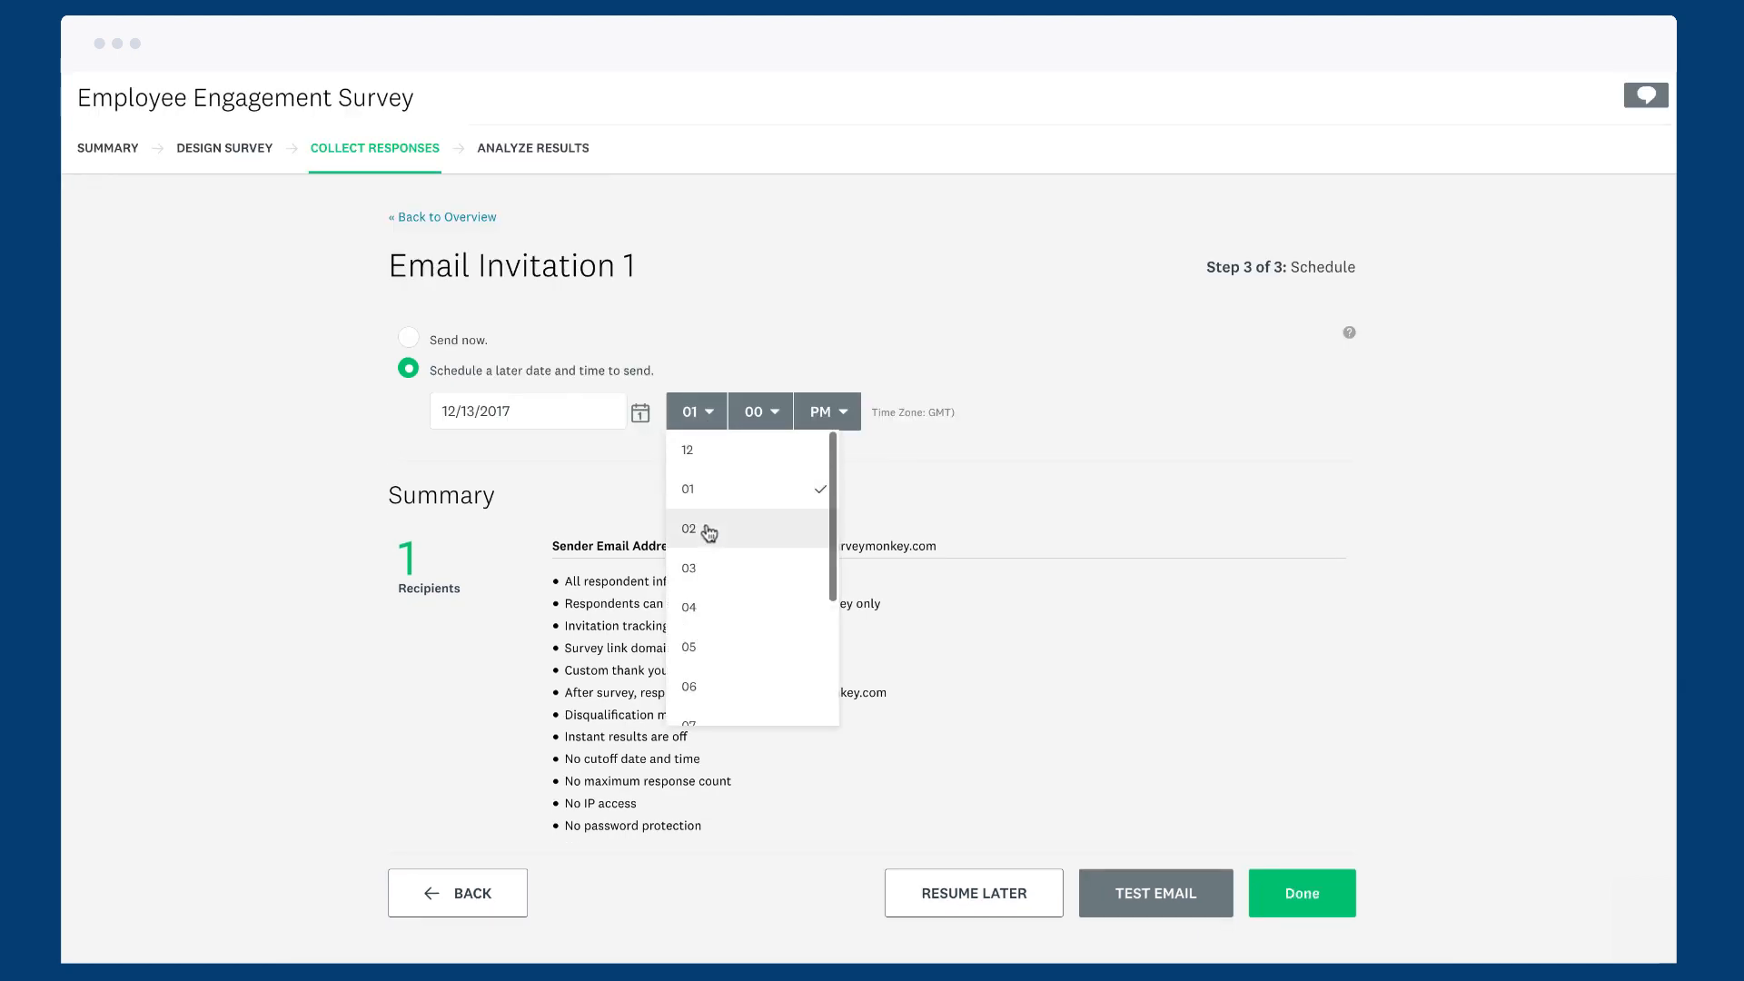
Step: Set the scheduled send hour to 02 so the invitation goes out at 2:00 PM GMT
click(691, 529)
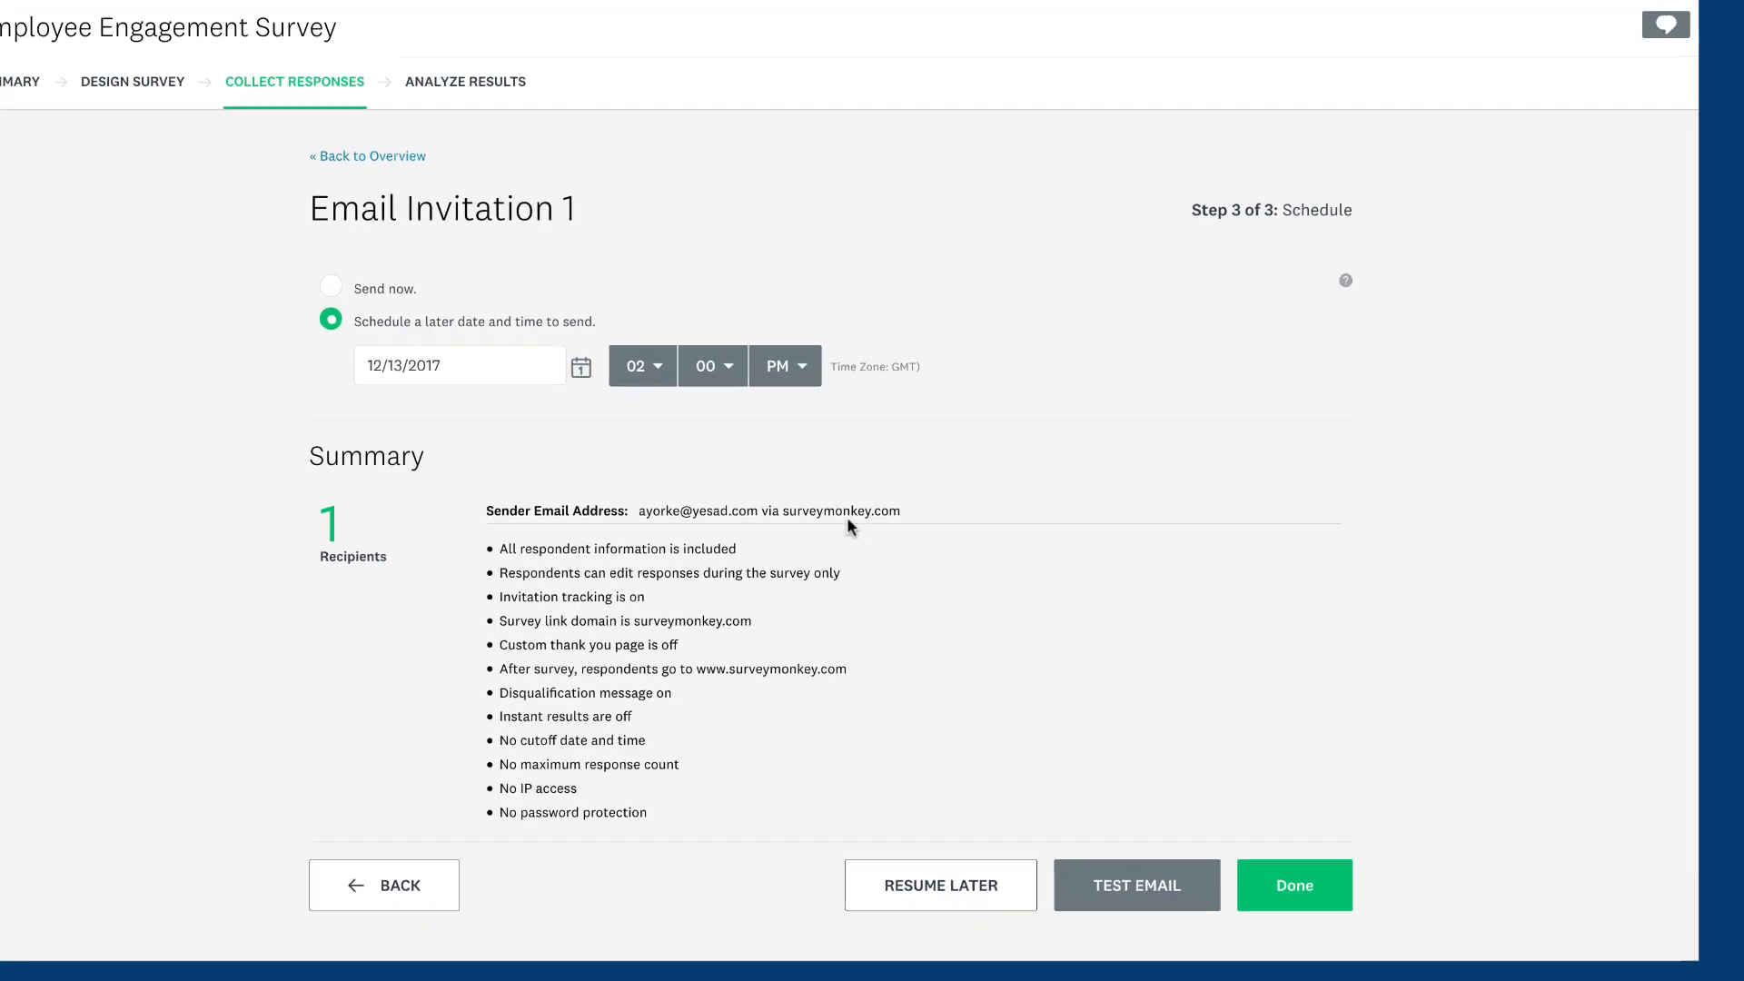
click(384, 884)
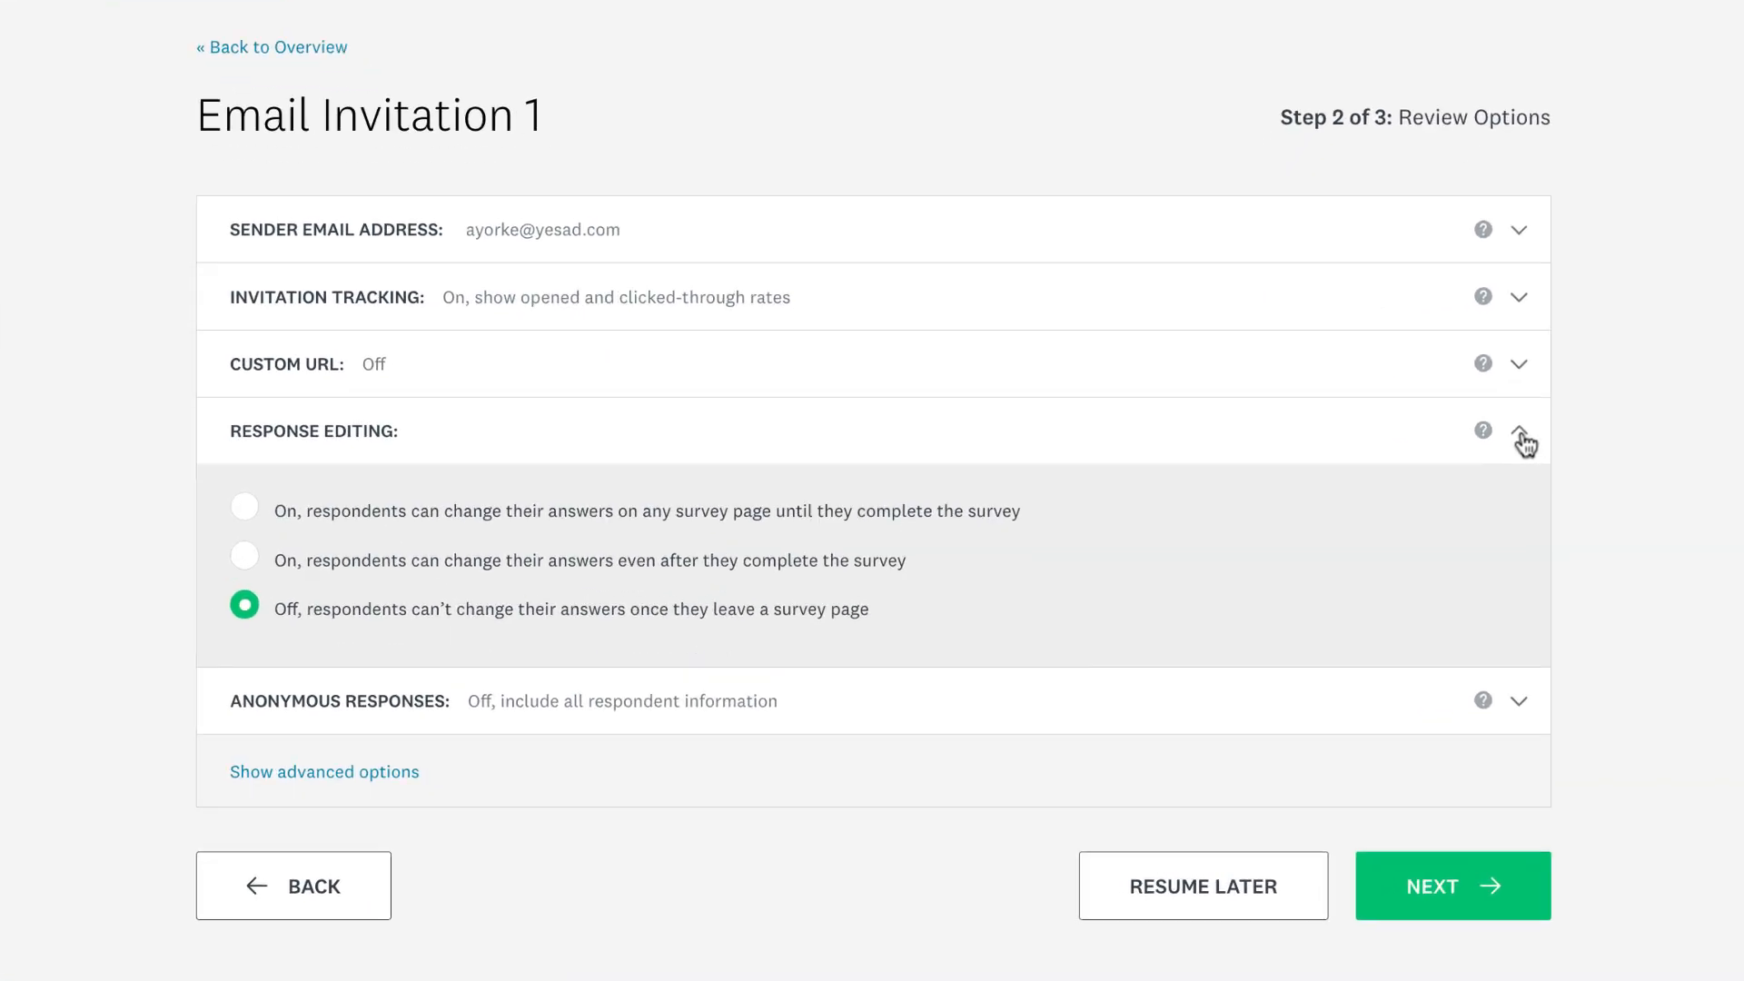
Step: Turn Response Editing on so respondents can edit answers until they finish the survey
scroll(down, 3)
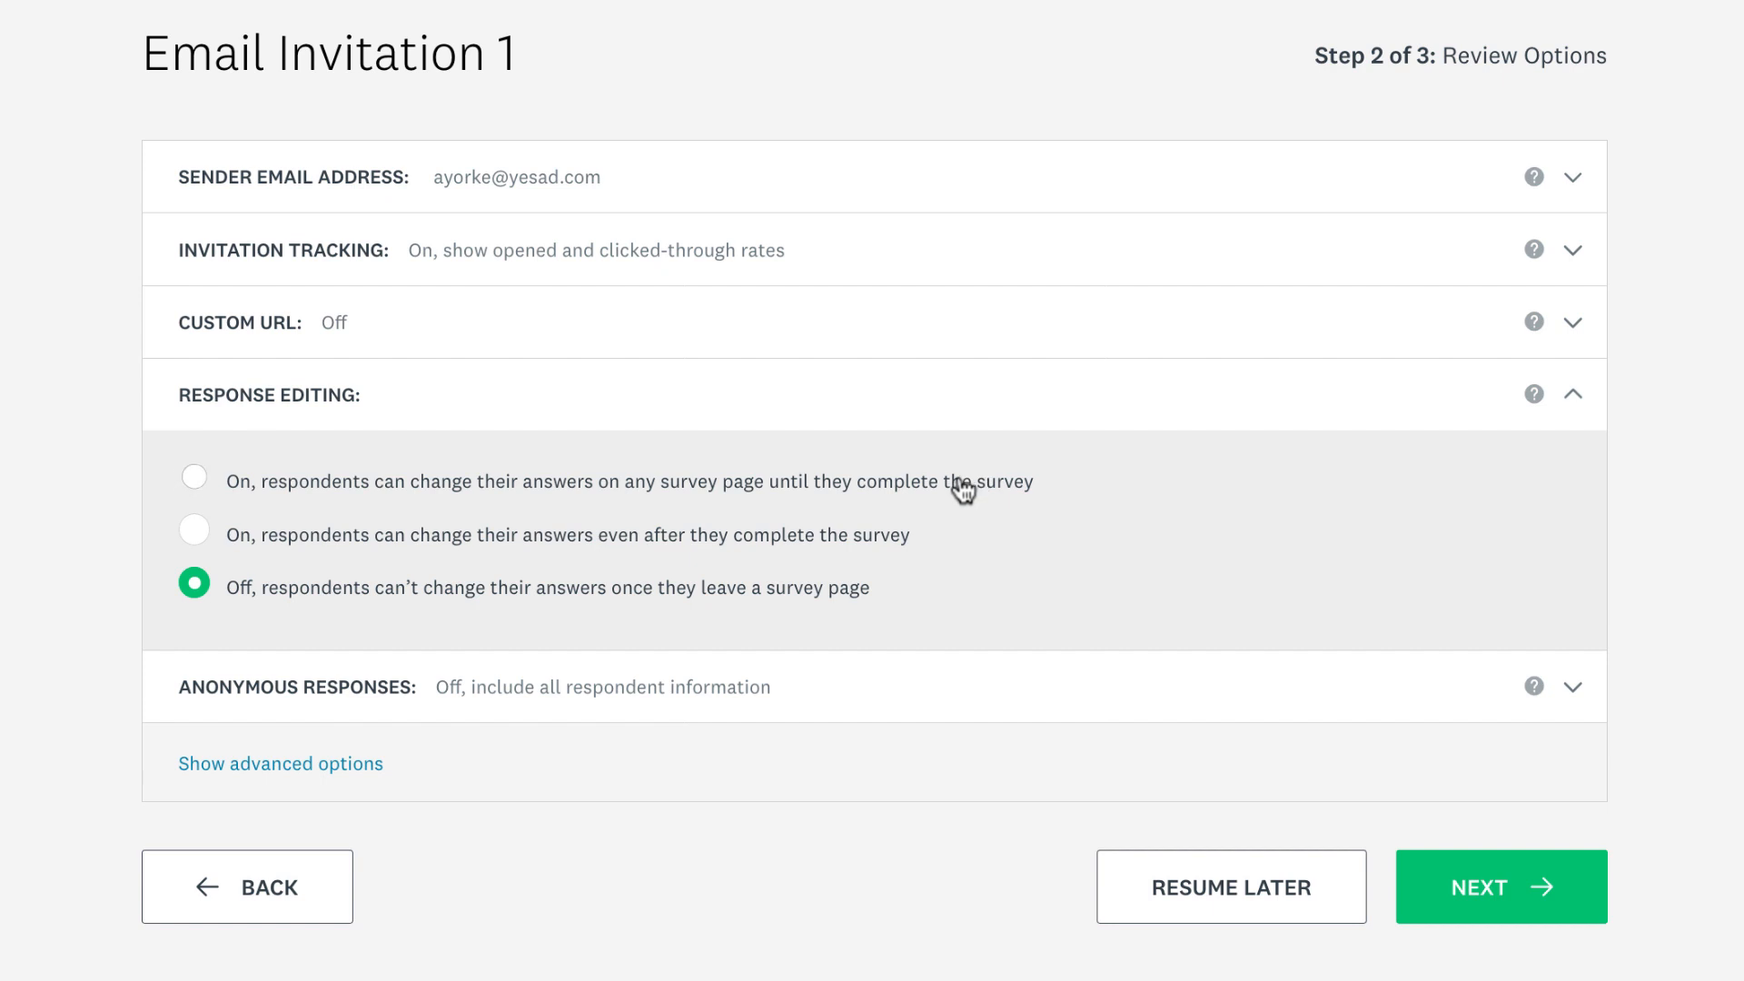
click(195, 480)
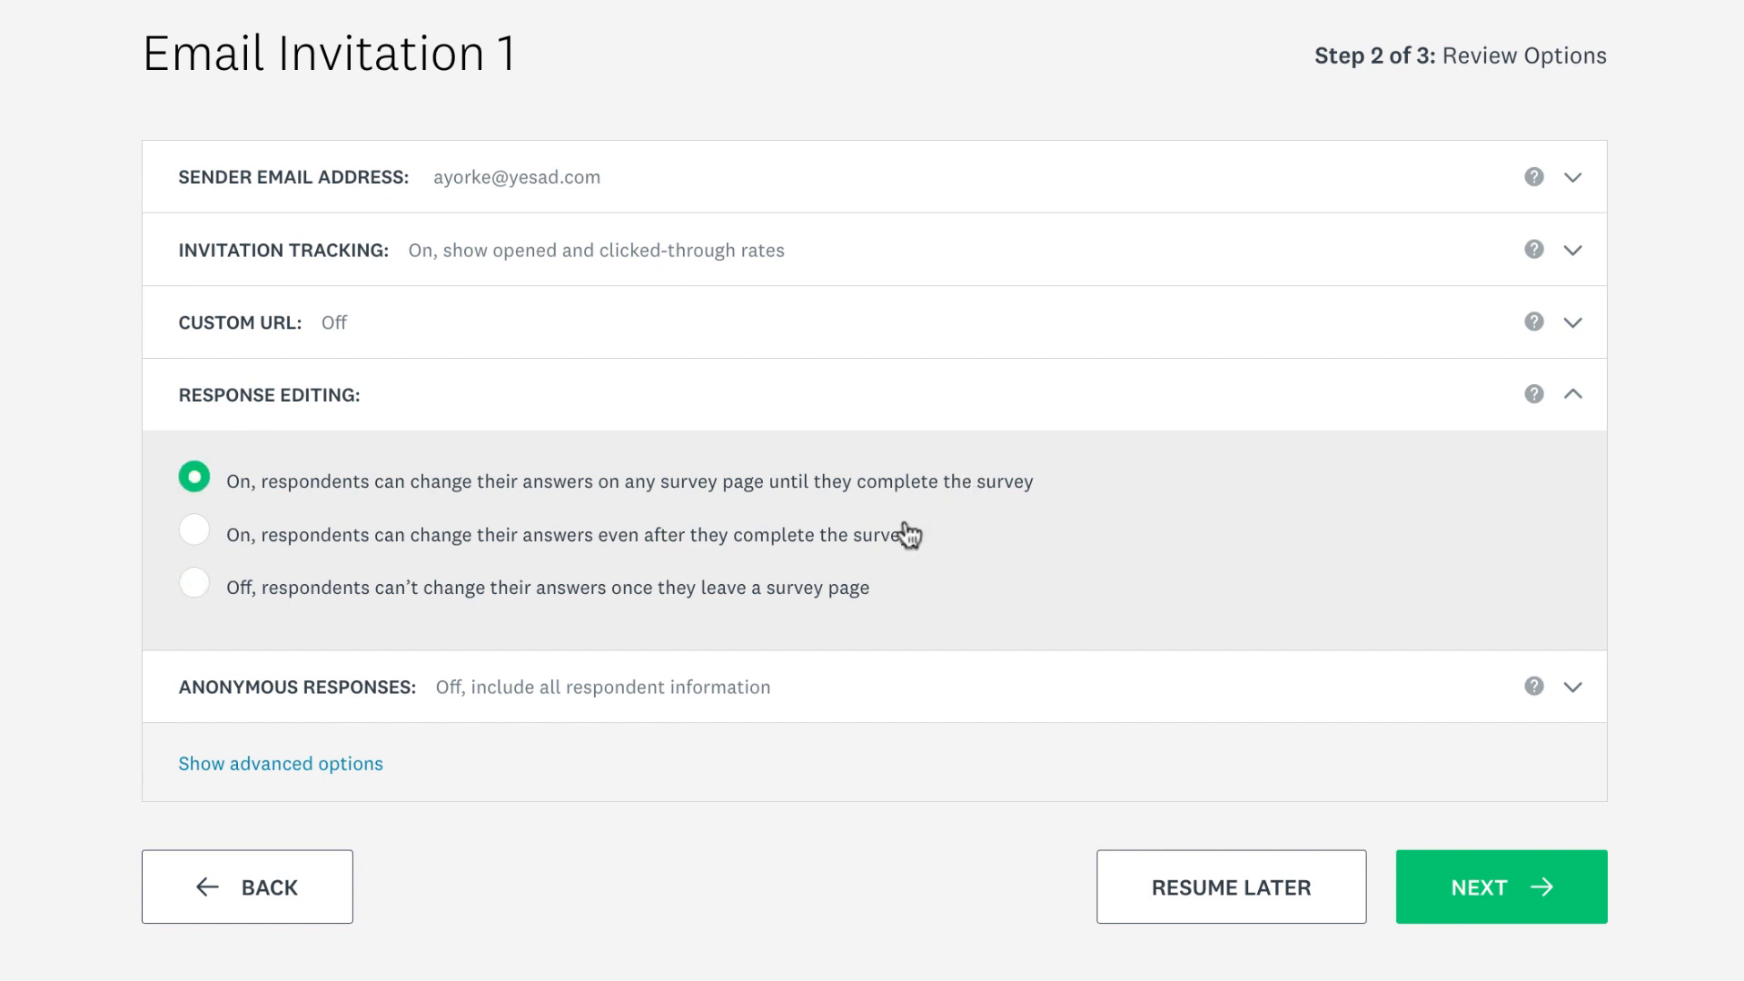
click(193, 534)
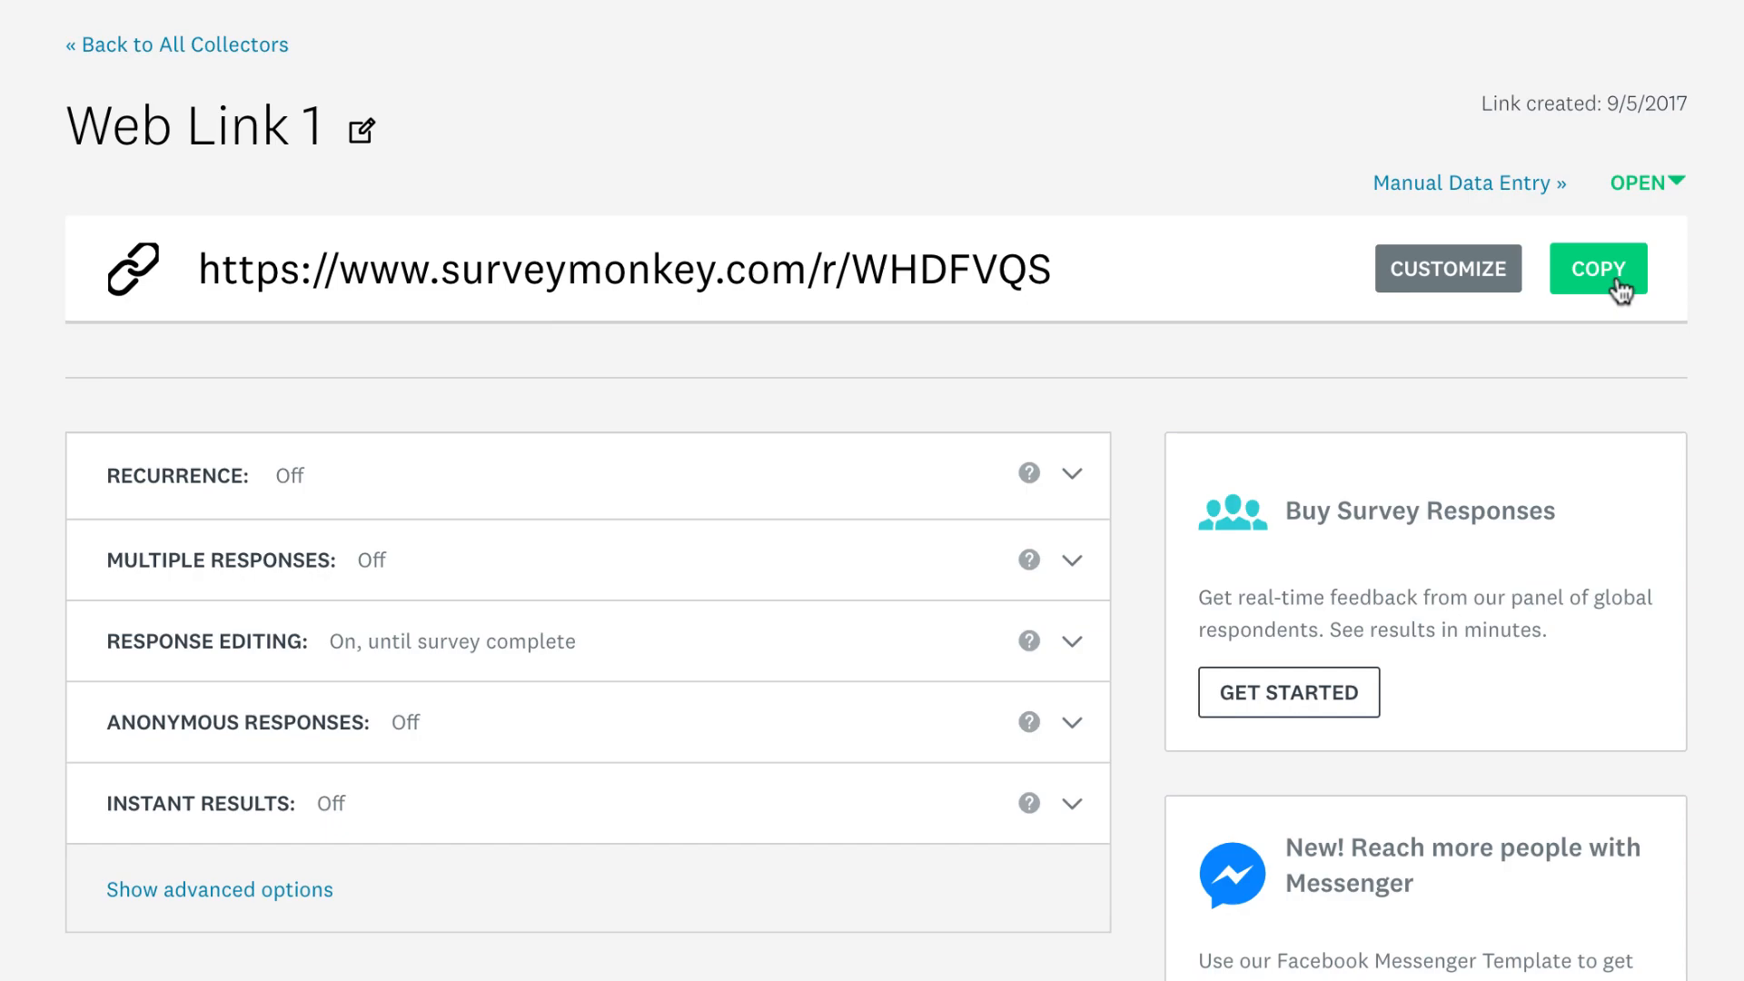
Step: Copy the web link, allow multiple responses, then answer Strongly agree and submit on mobile
click(1072, 560)
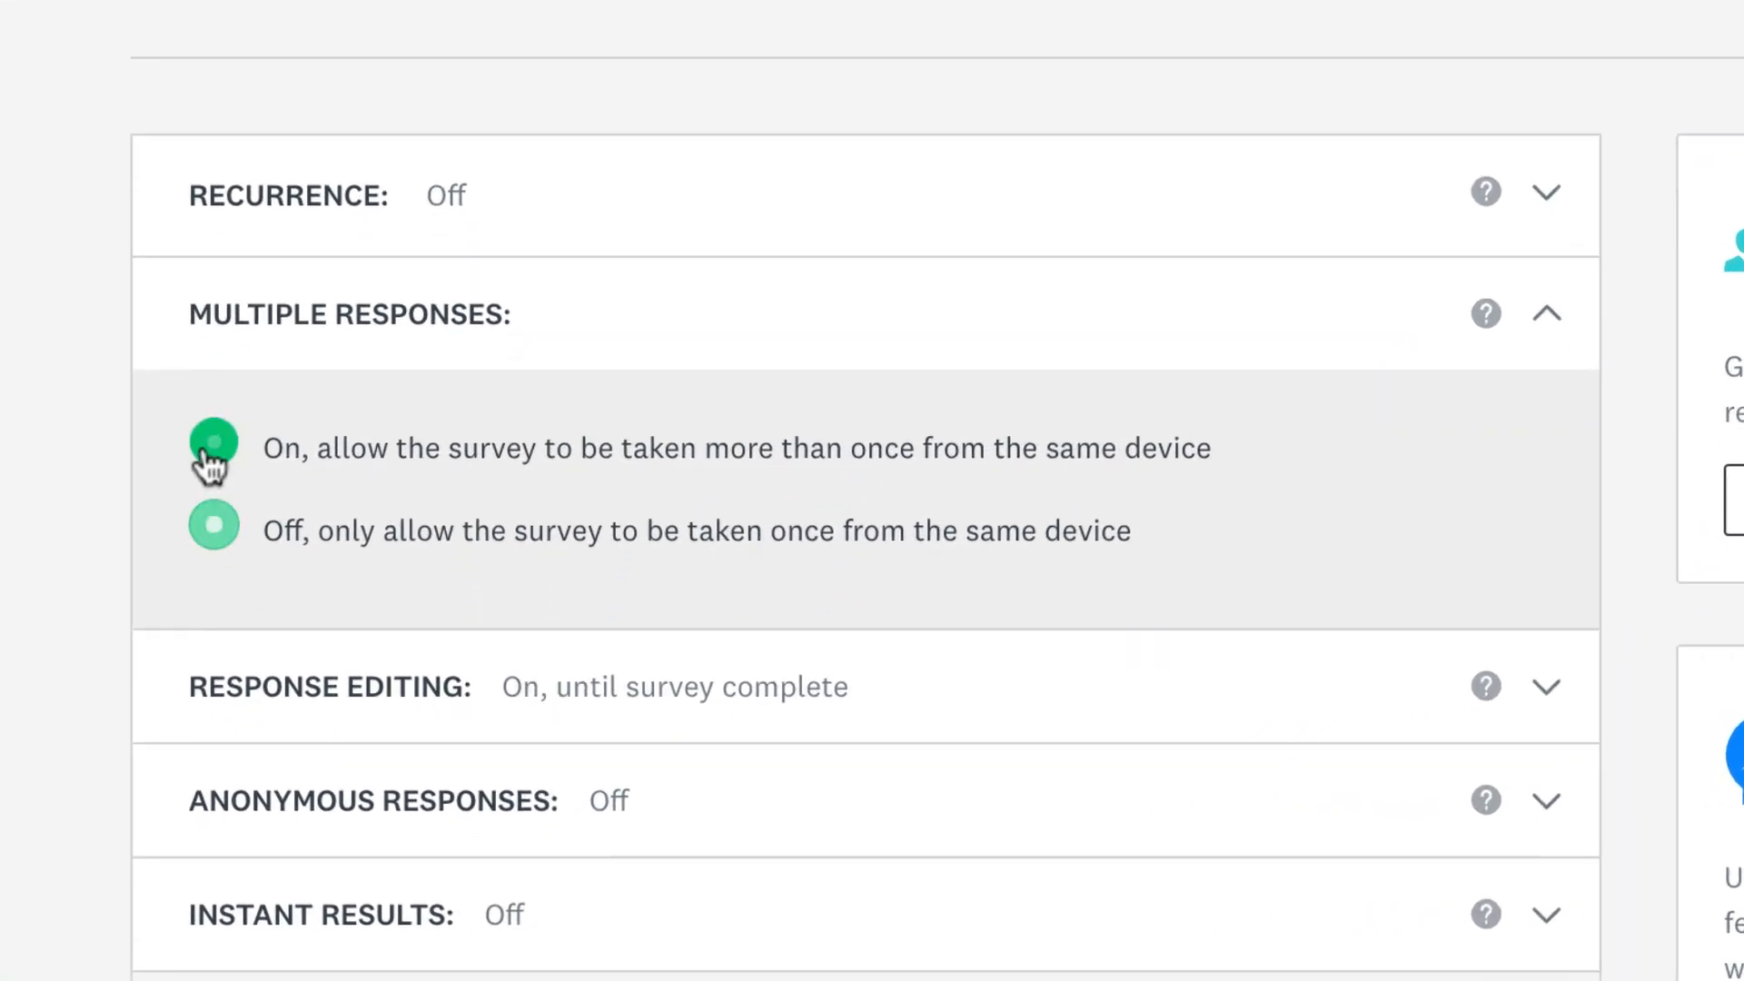
click(212, 449)
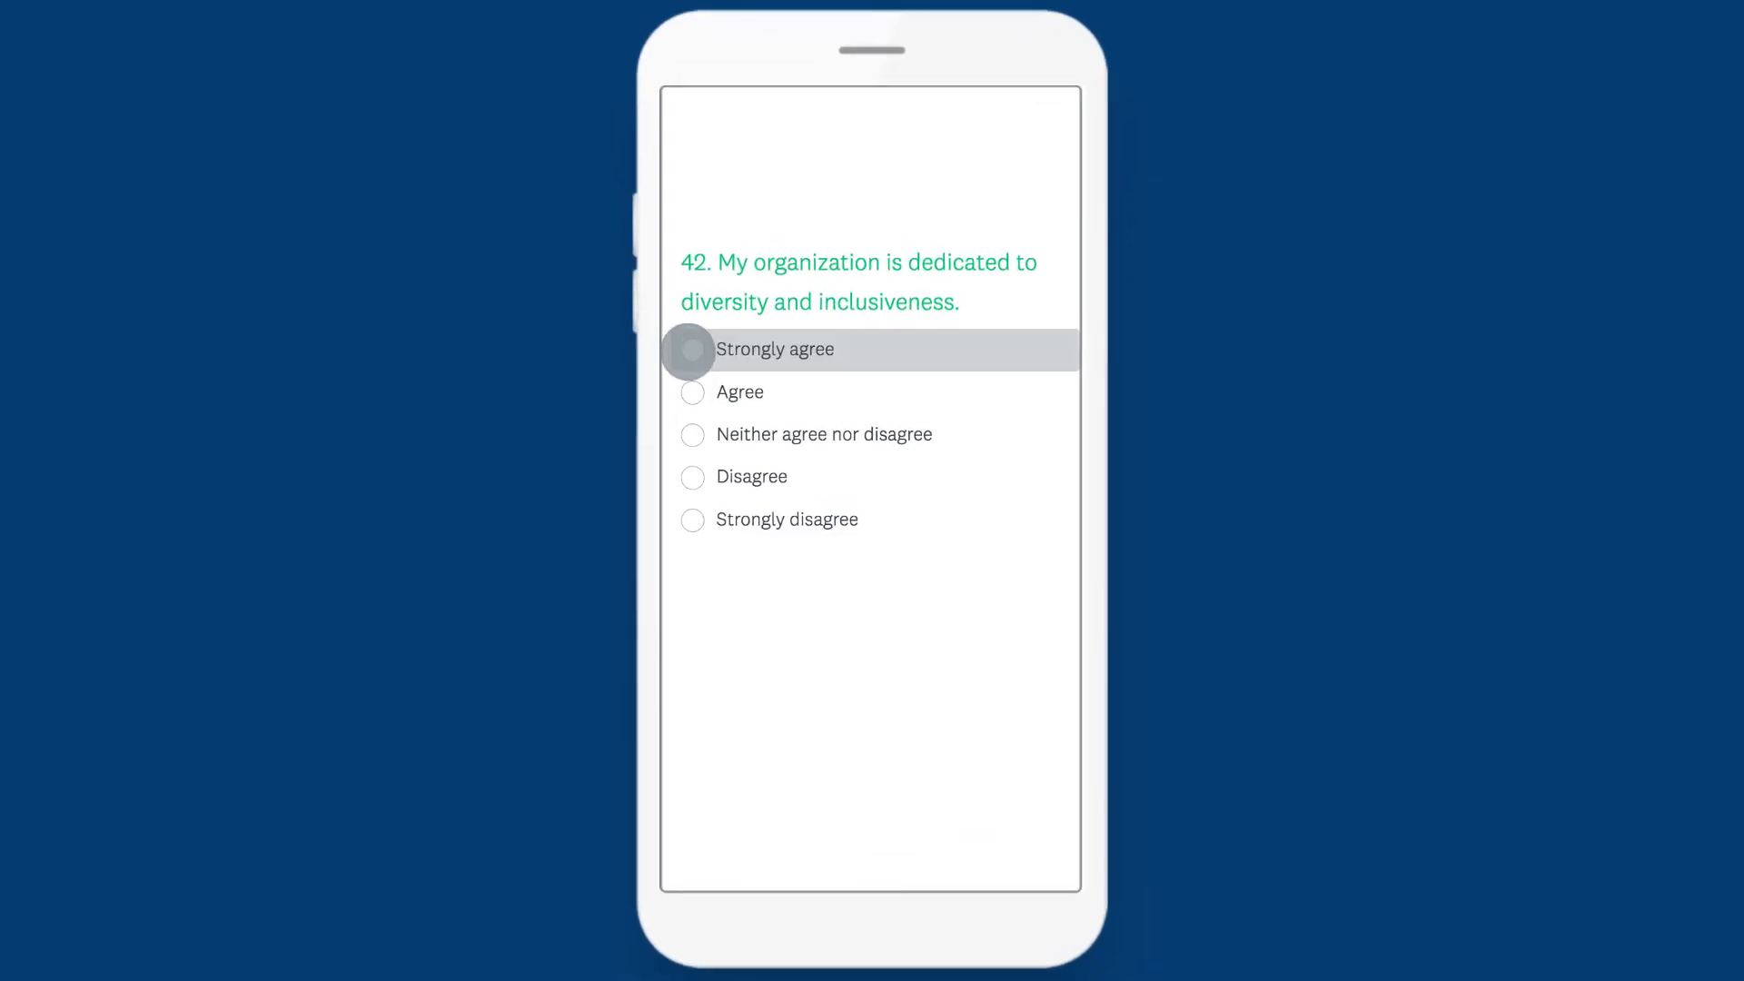
click(692, 349)
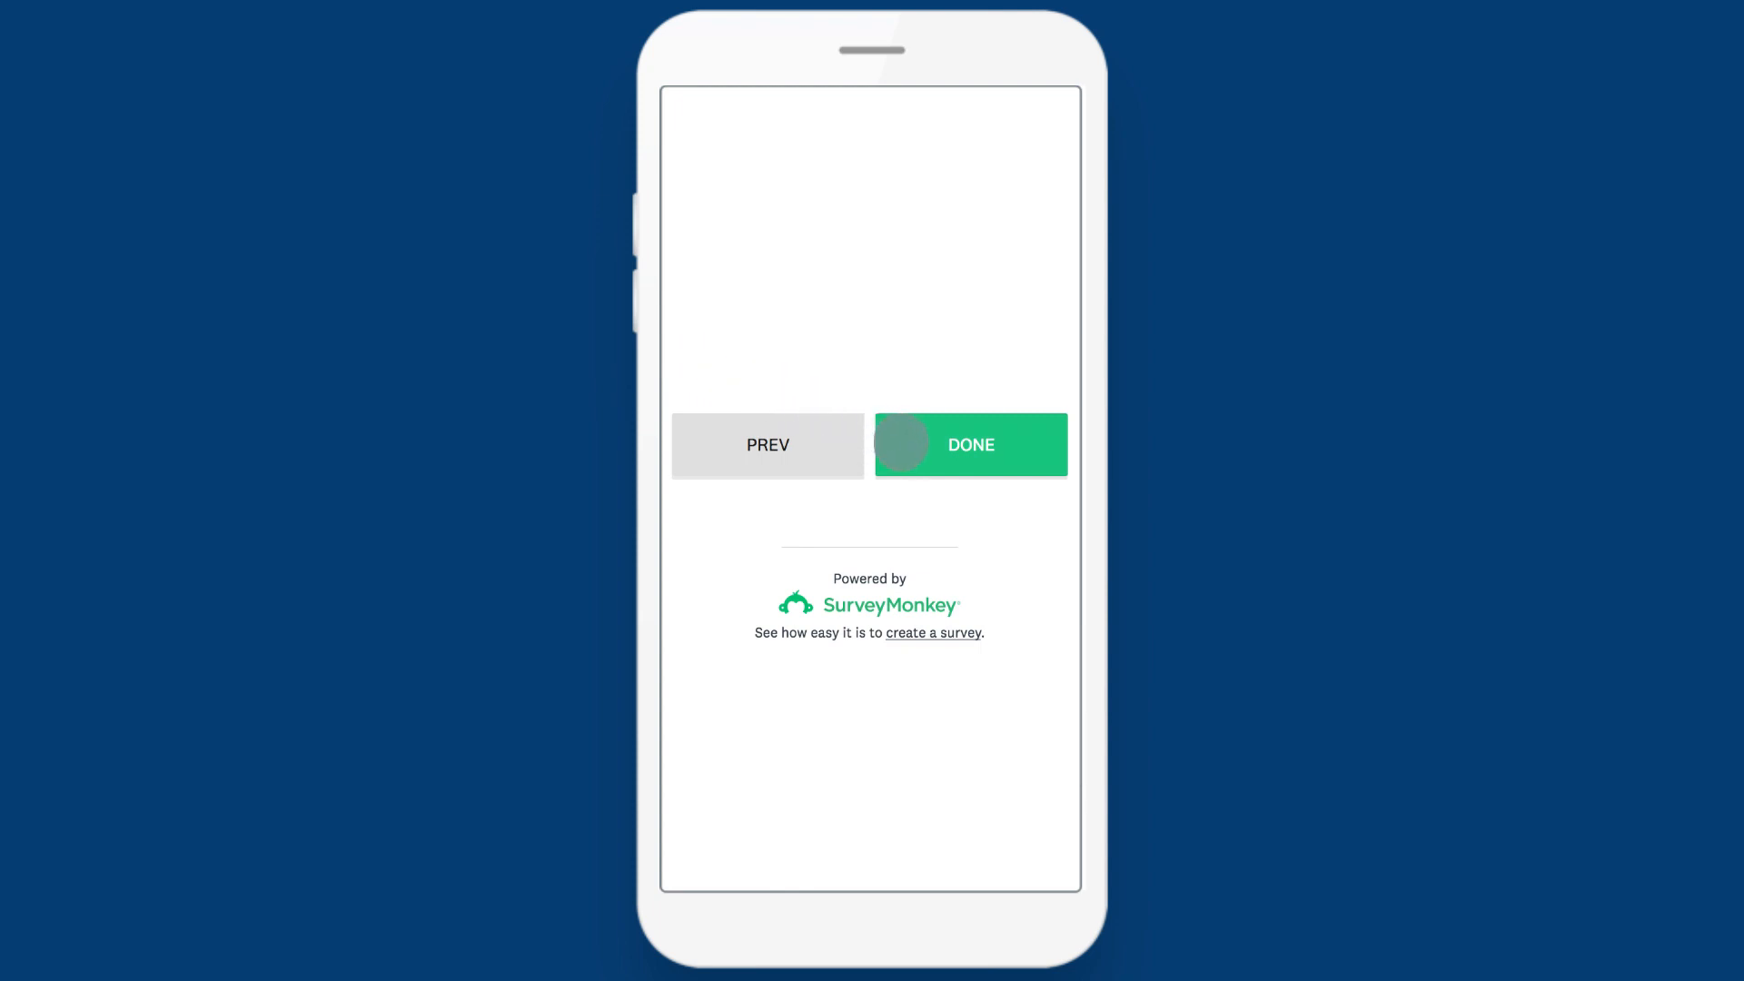
click(968, 445)
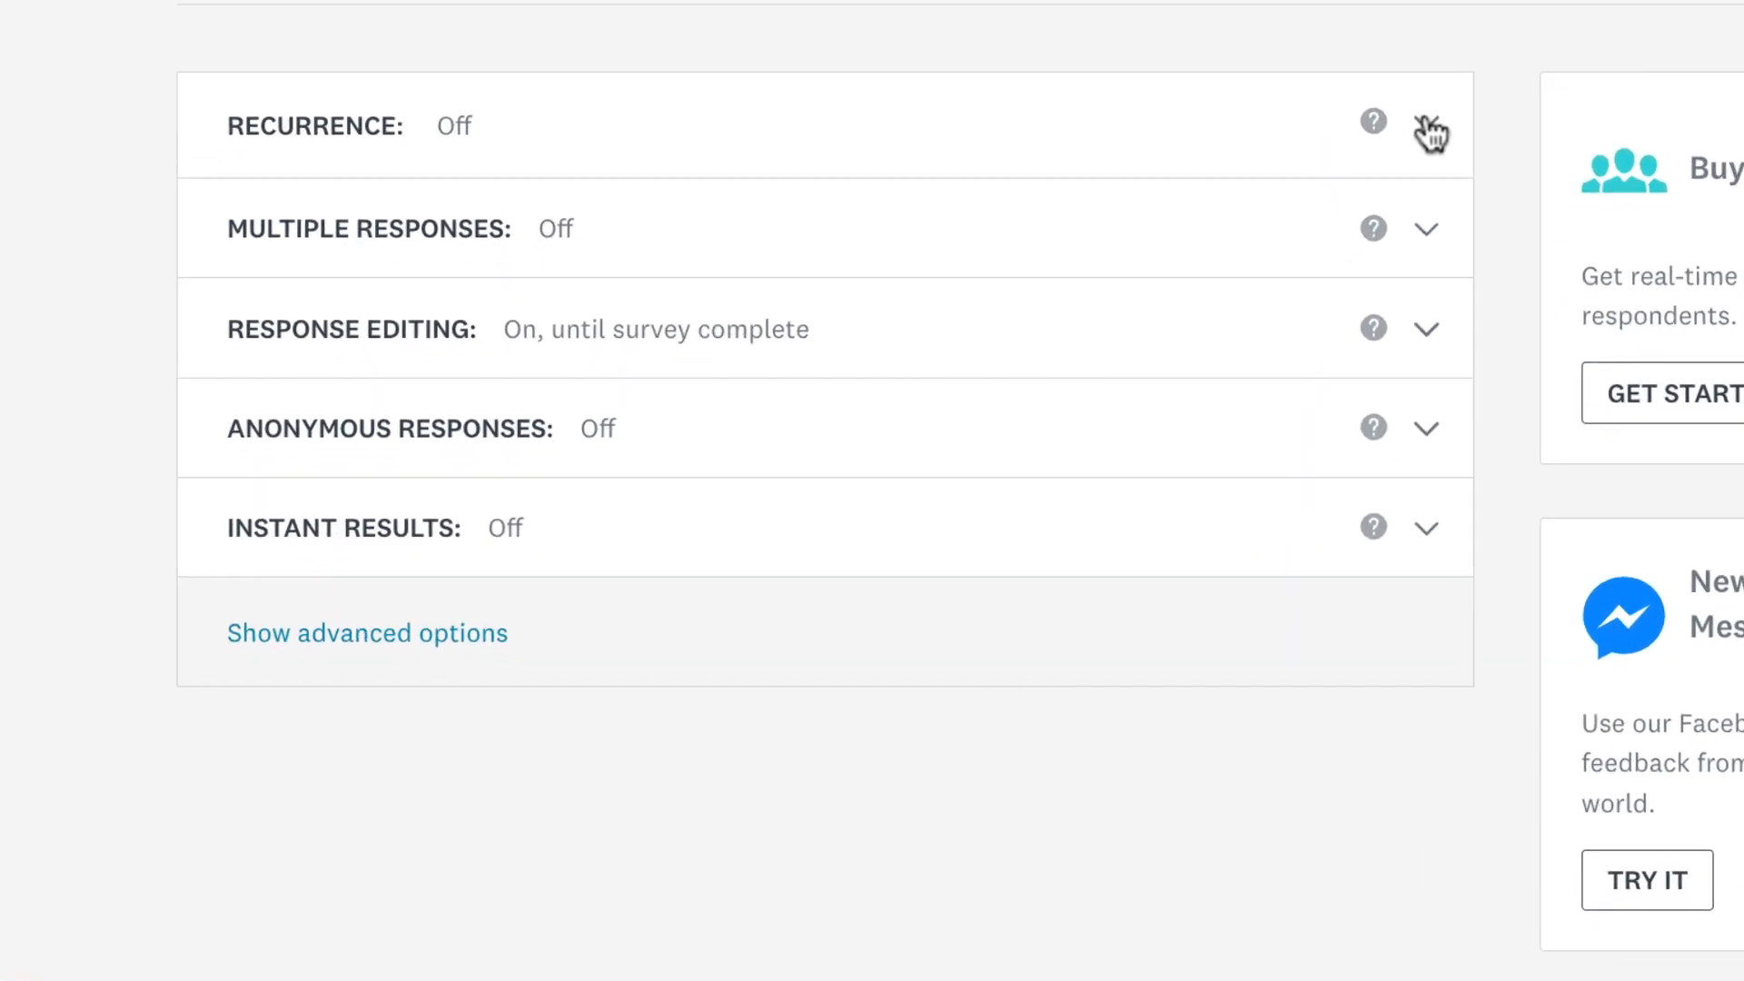
Step: Turn on quarterly recurrence for Web Link 1 from 12/14/2017 to 3/14/2018 and continue
click(1428, 125)
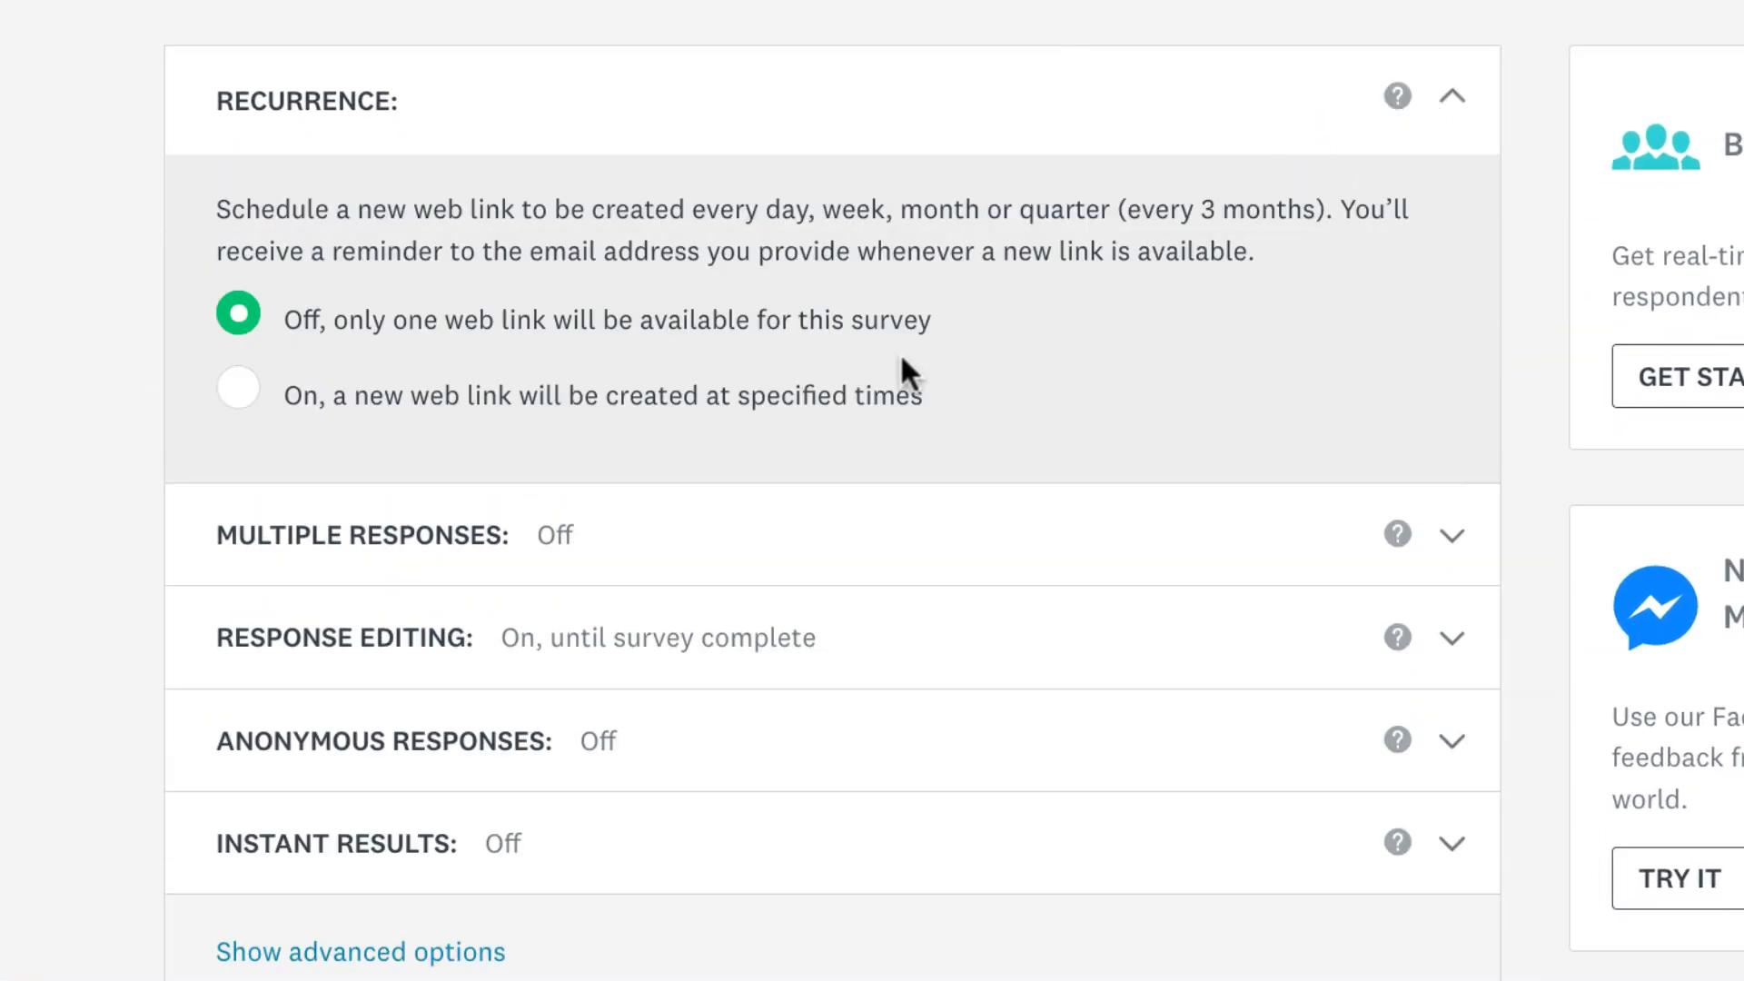
click(236, 389)
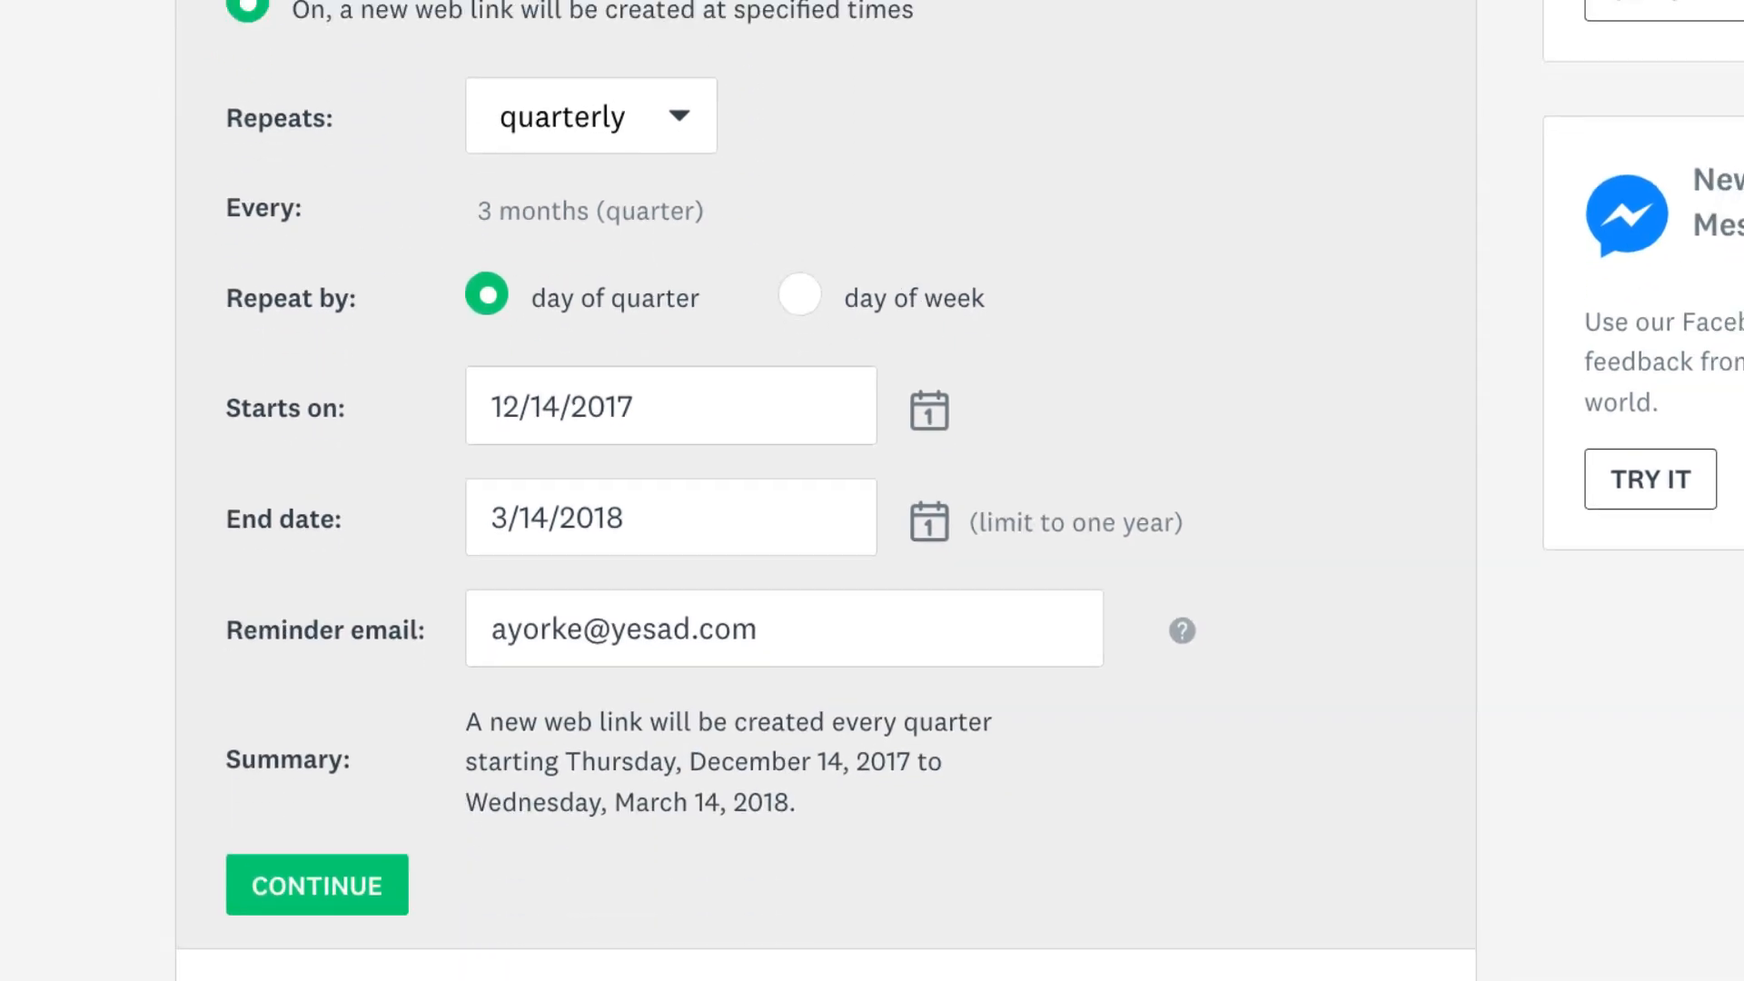
click(316, 885)
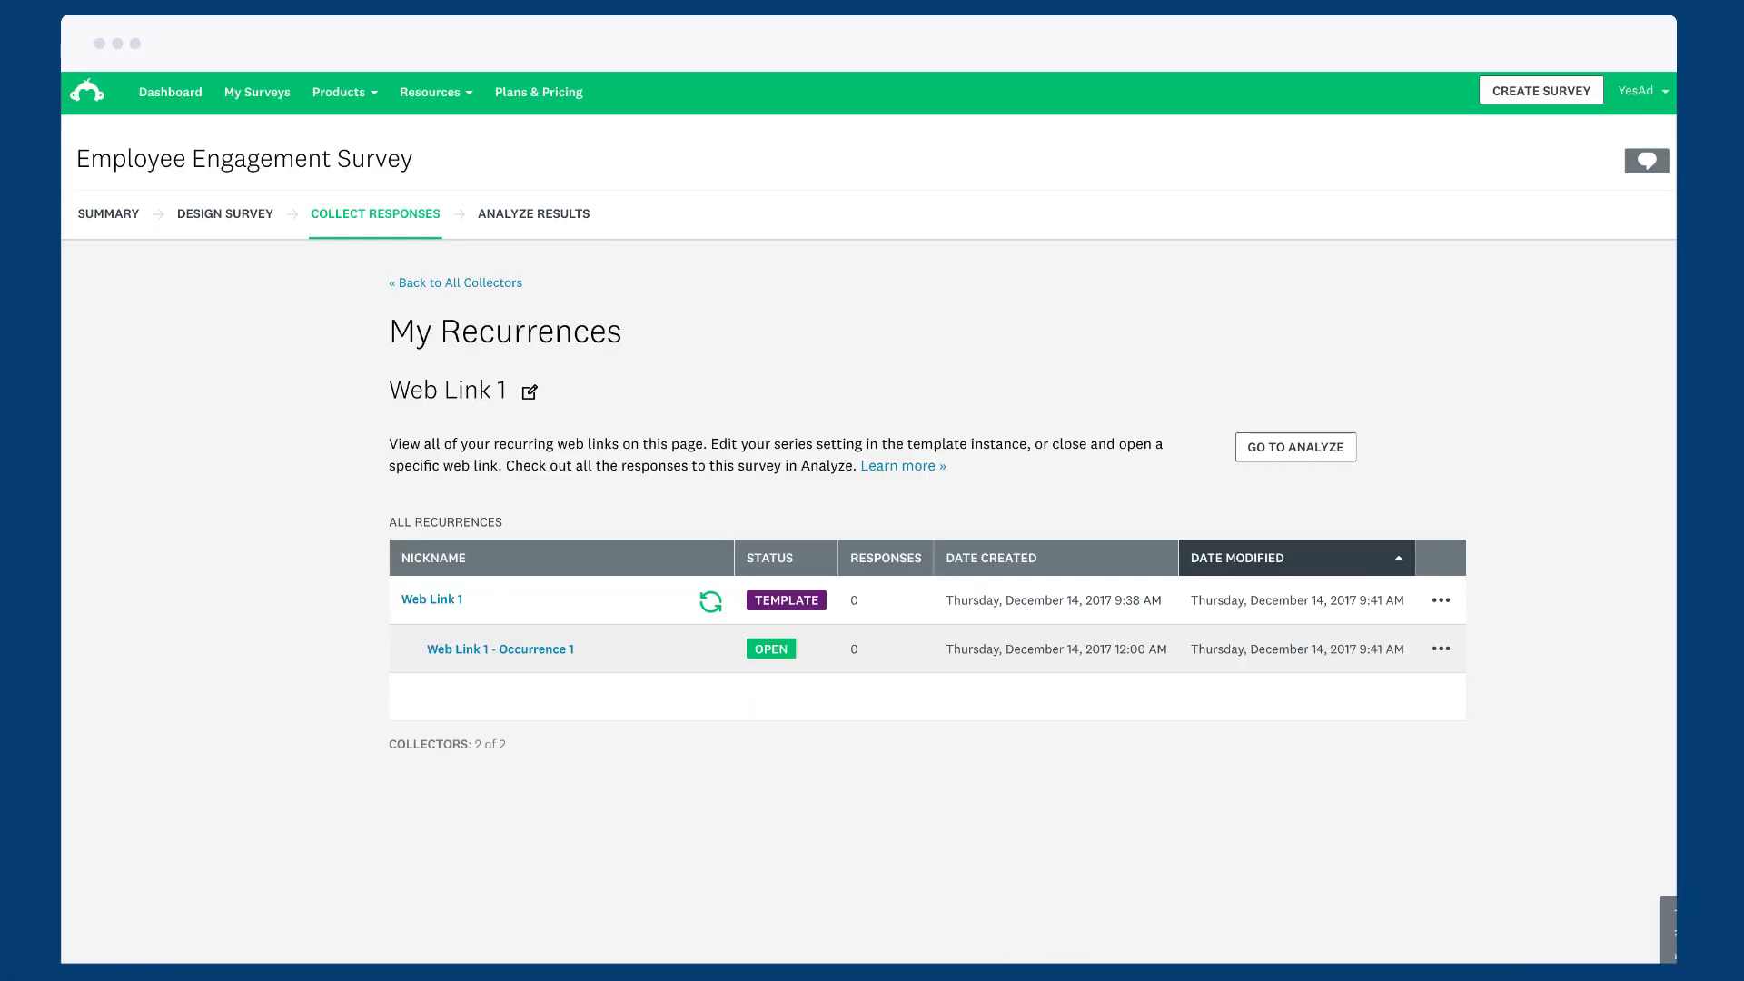
scroll(down, 3)
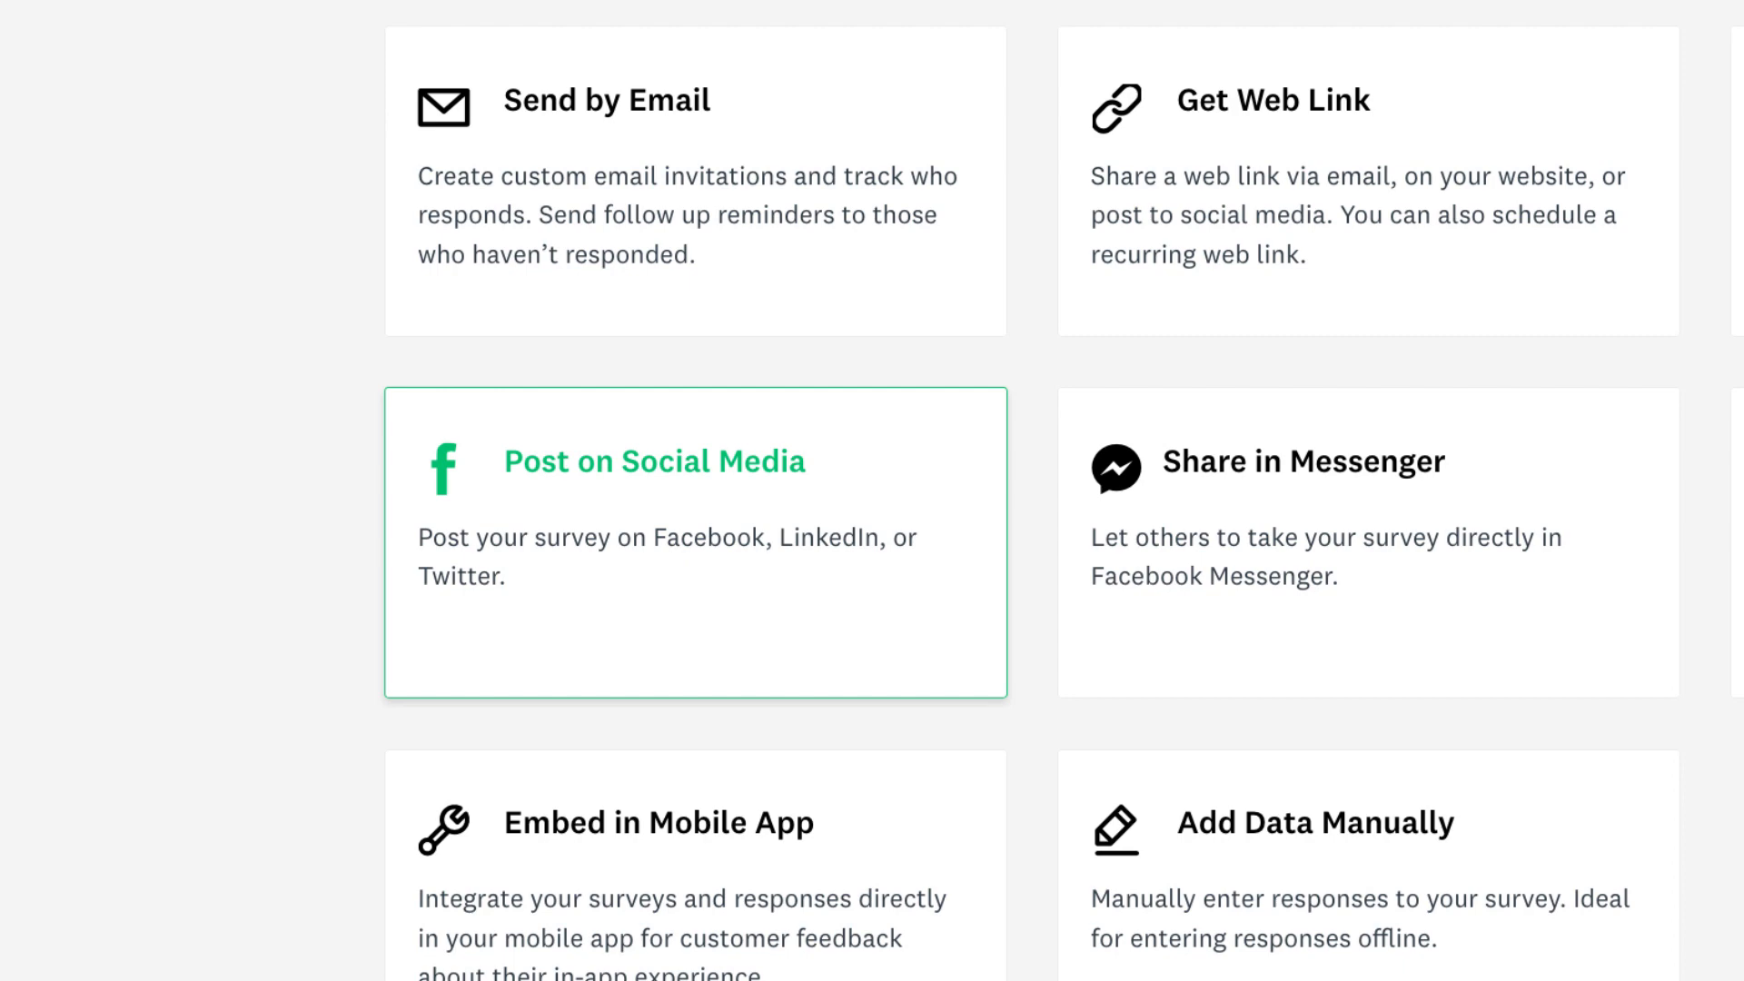
click(654, 459)
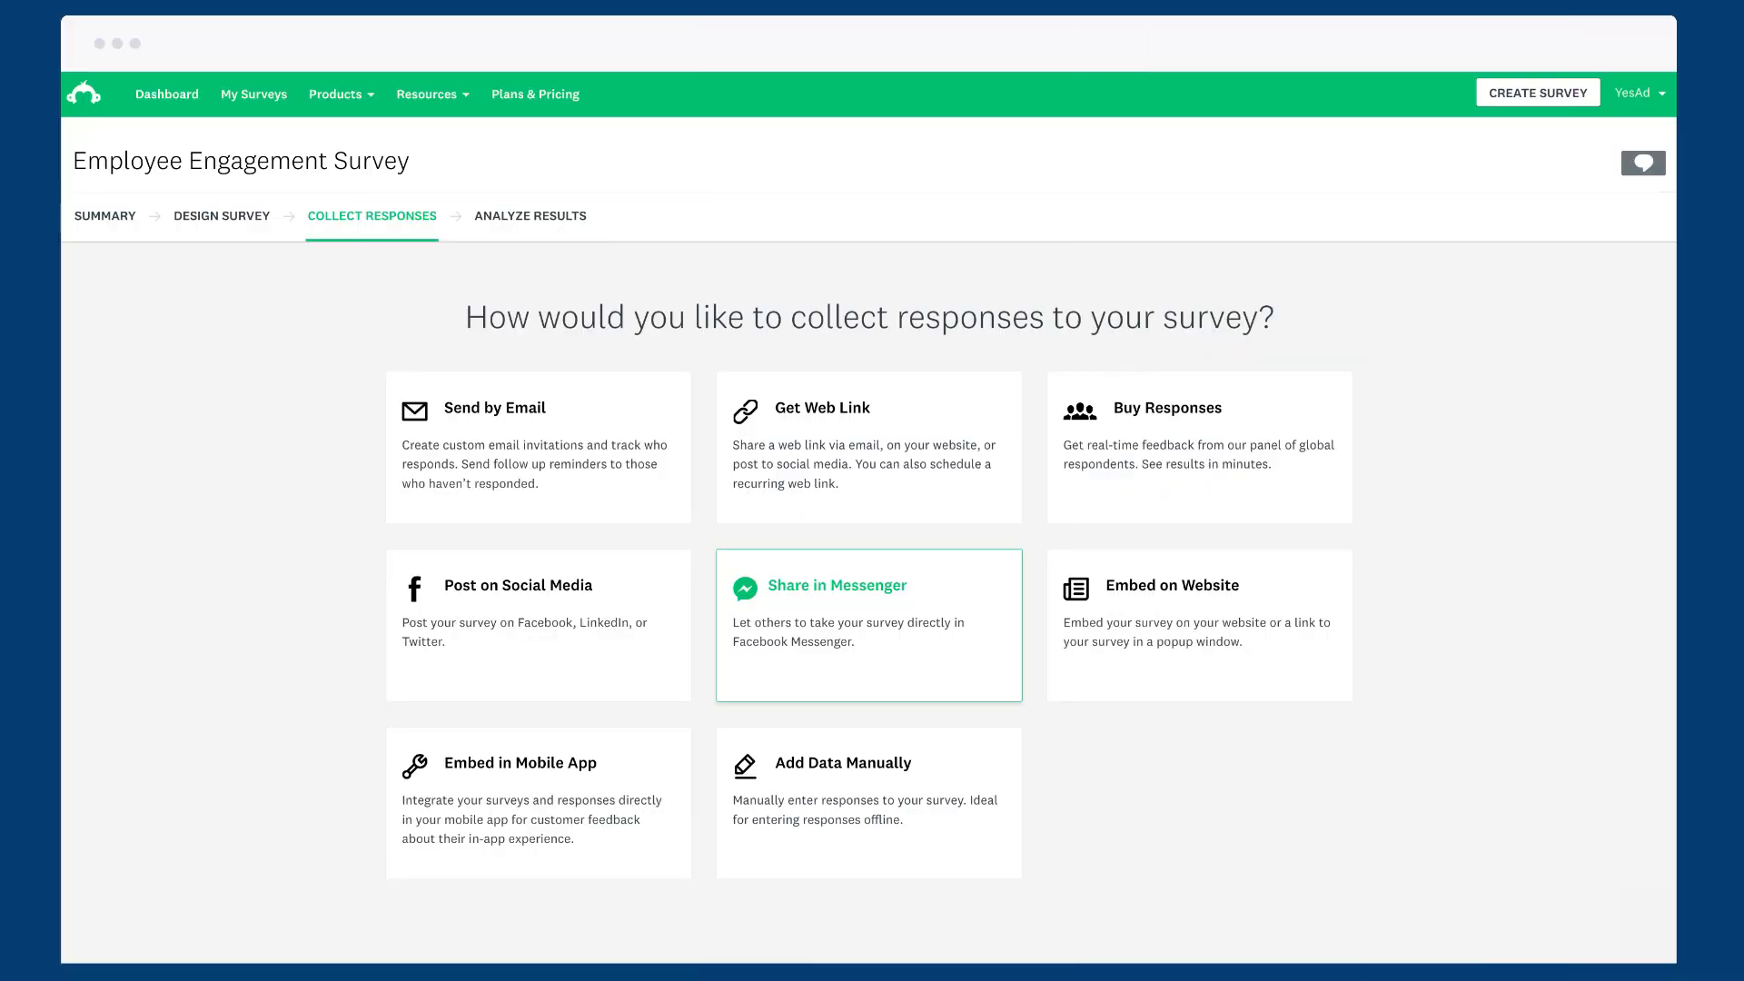
scroll(down, 3)
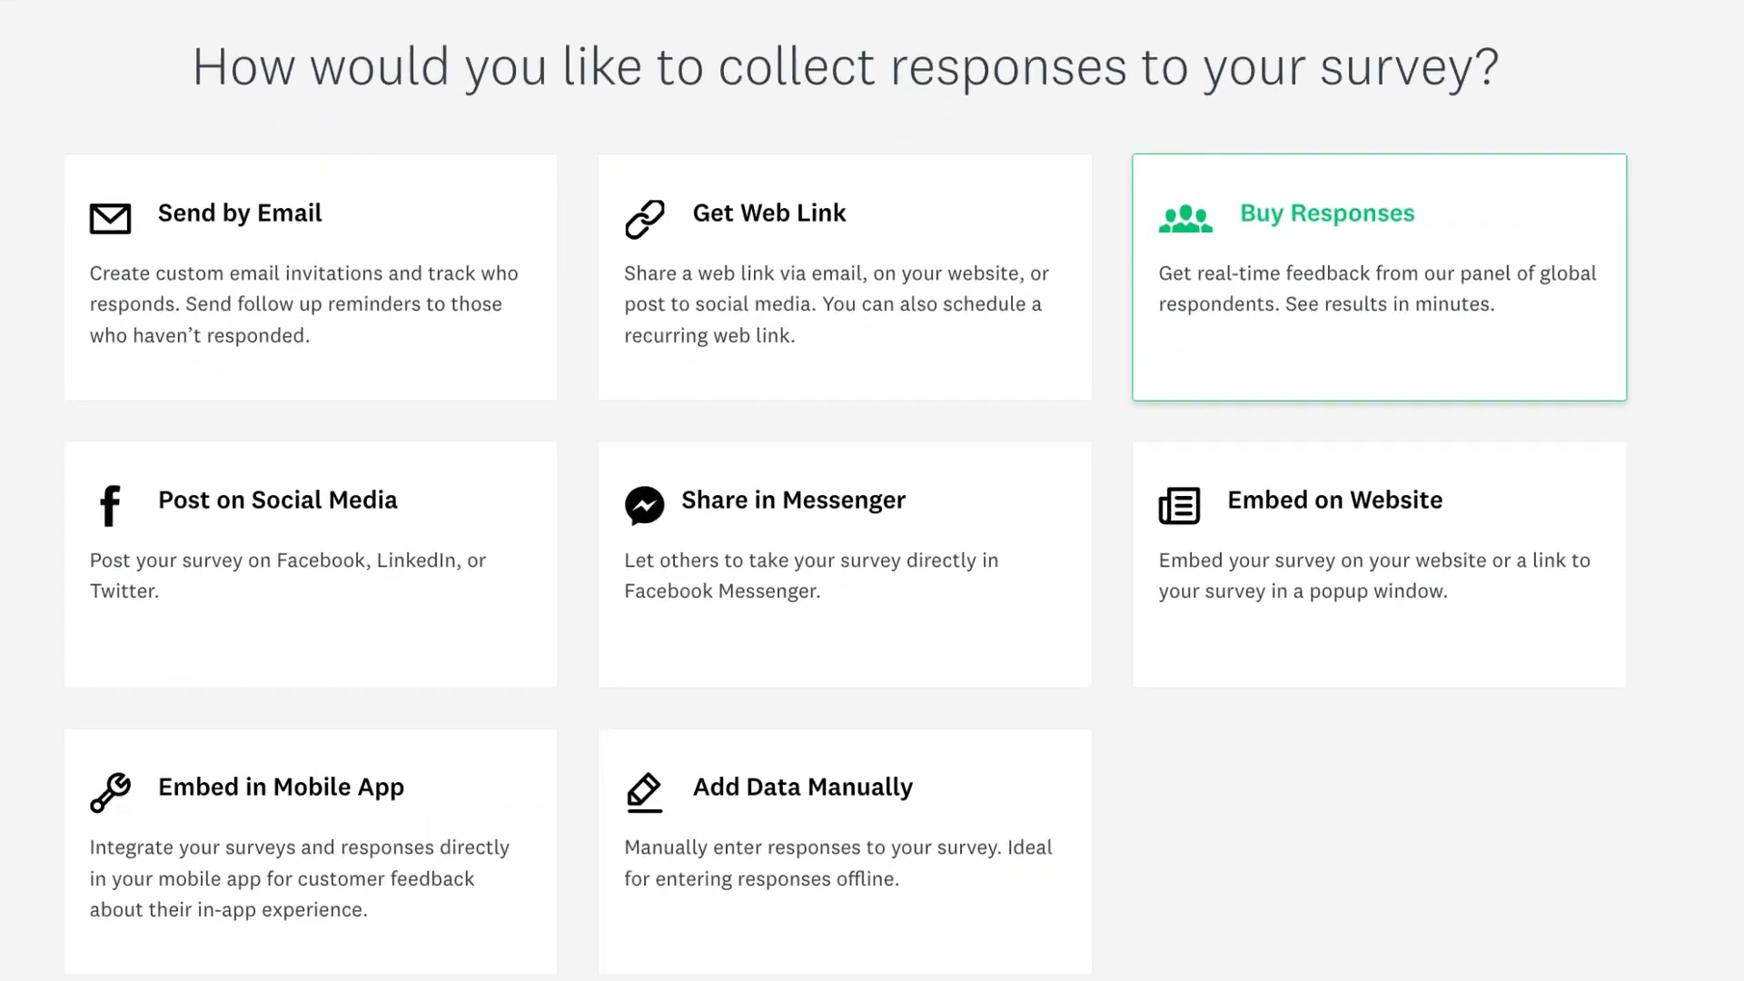
Step: Confirm Alaska, California and Colorado as target regions and slide Total Responses to 500 (€3,220)
scroll(down, 3)
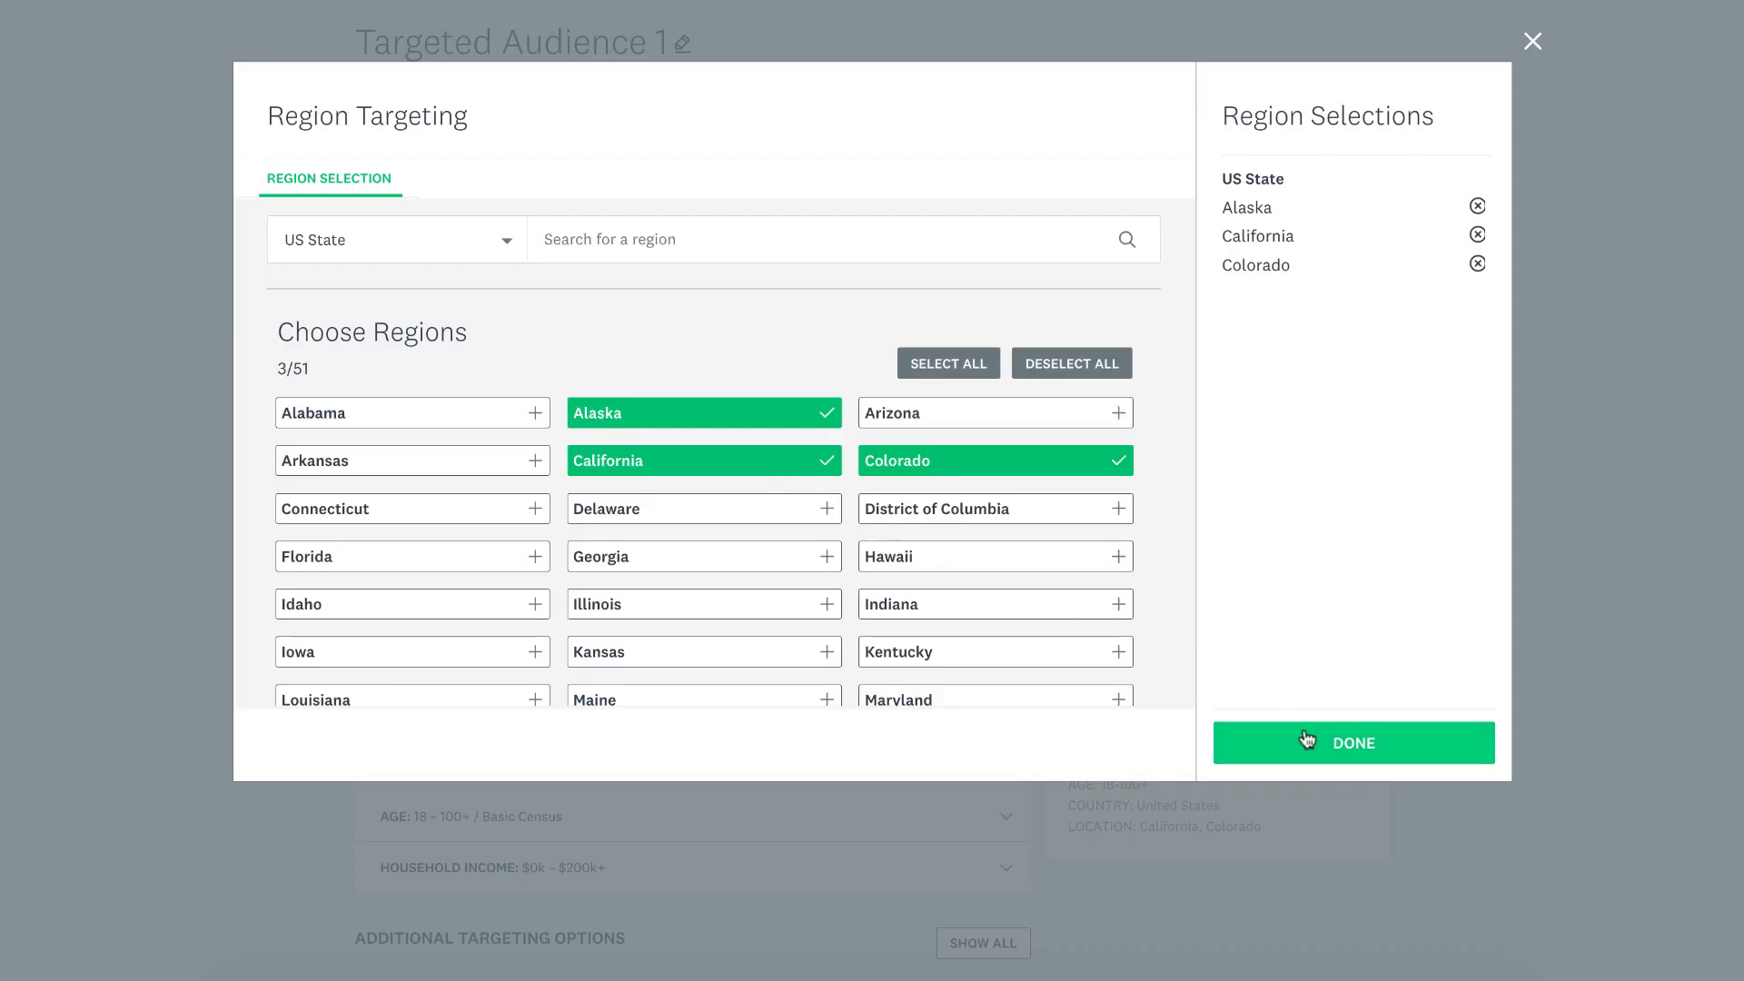
click(1352, 744)
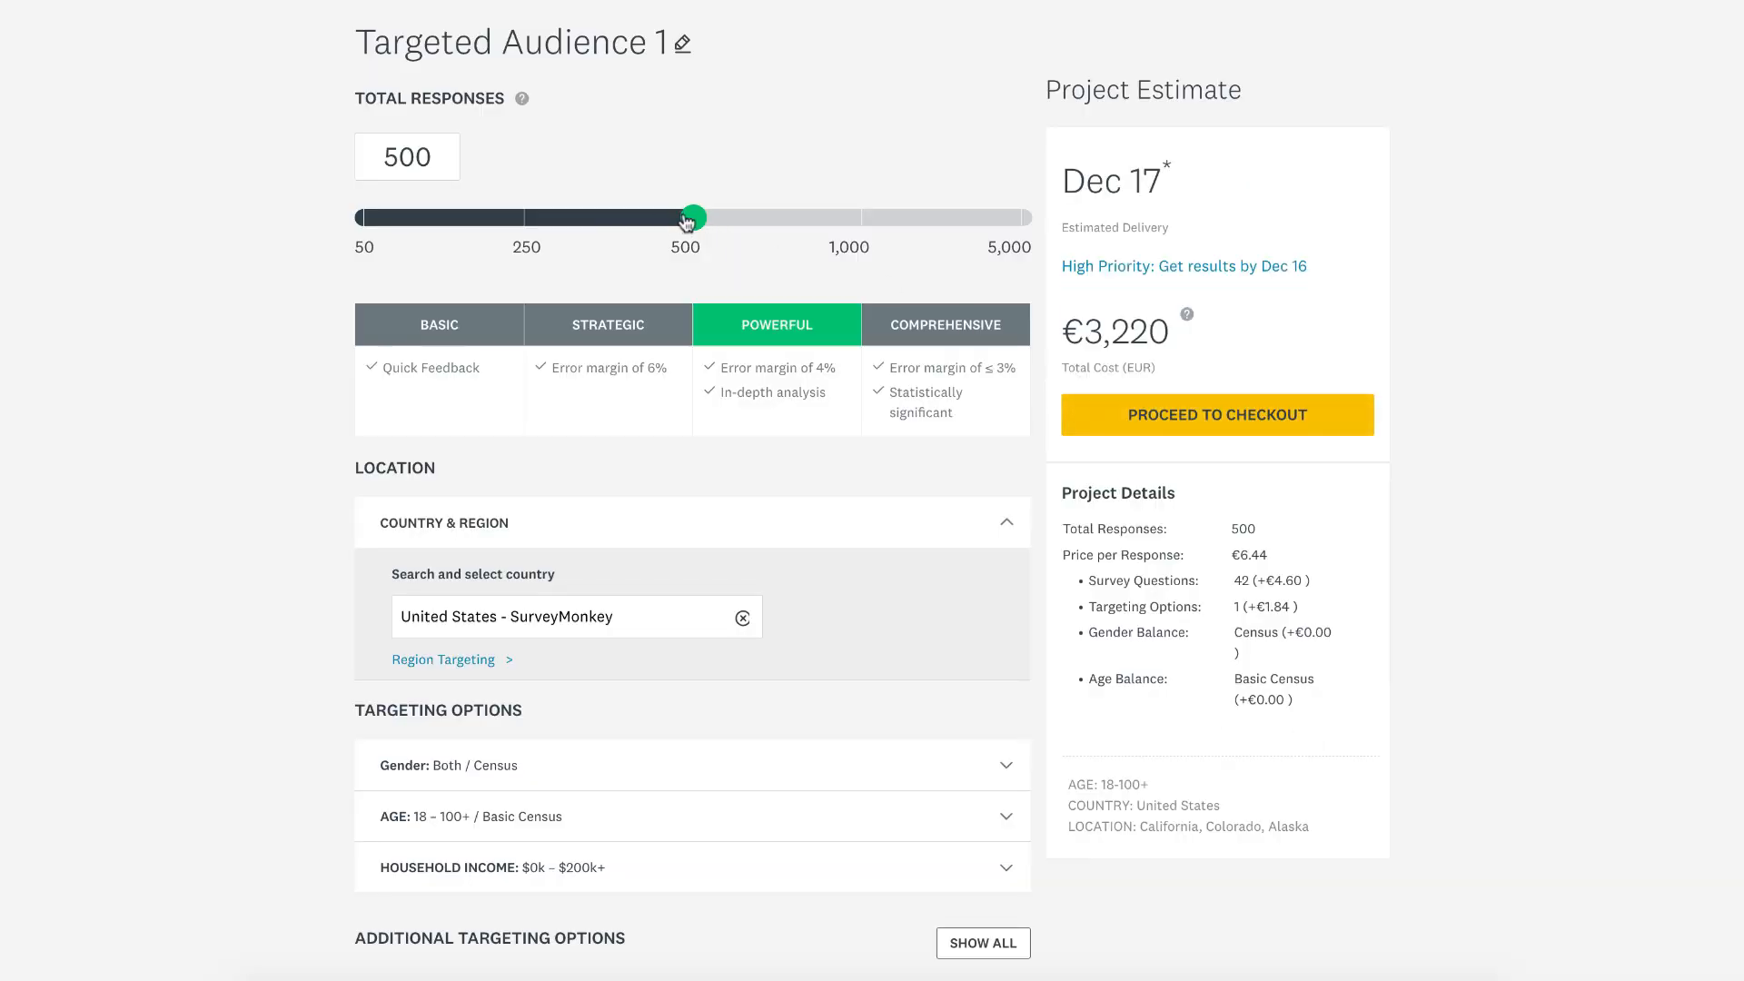
drag(693, 216, 609, 216)
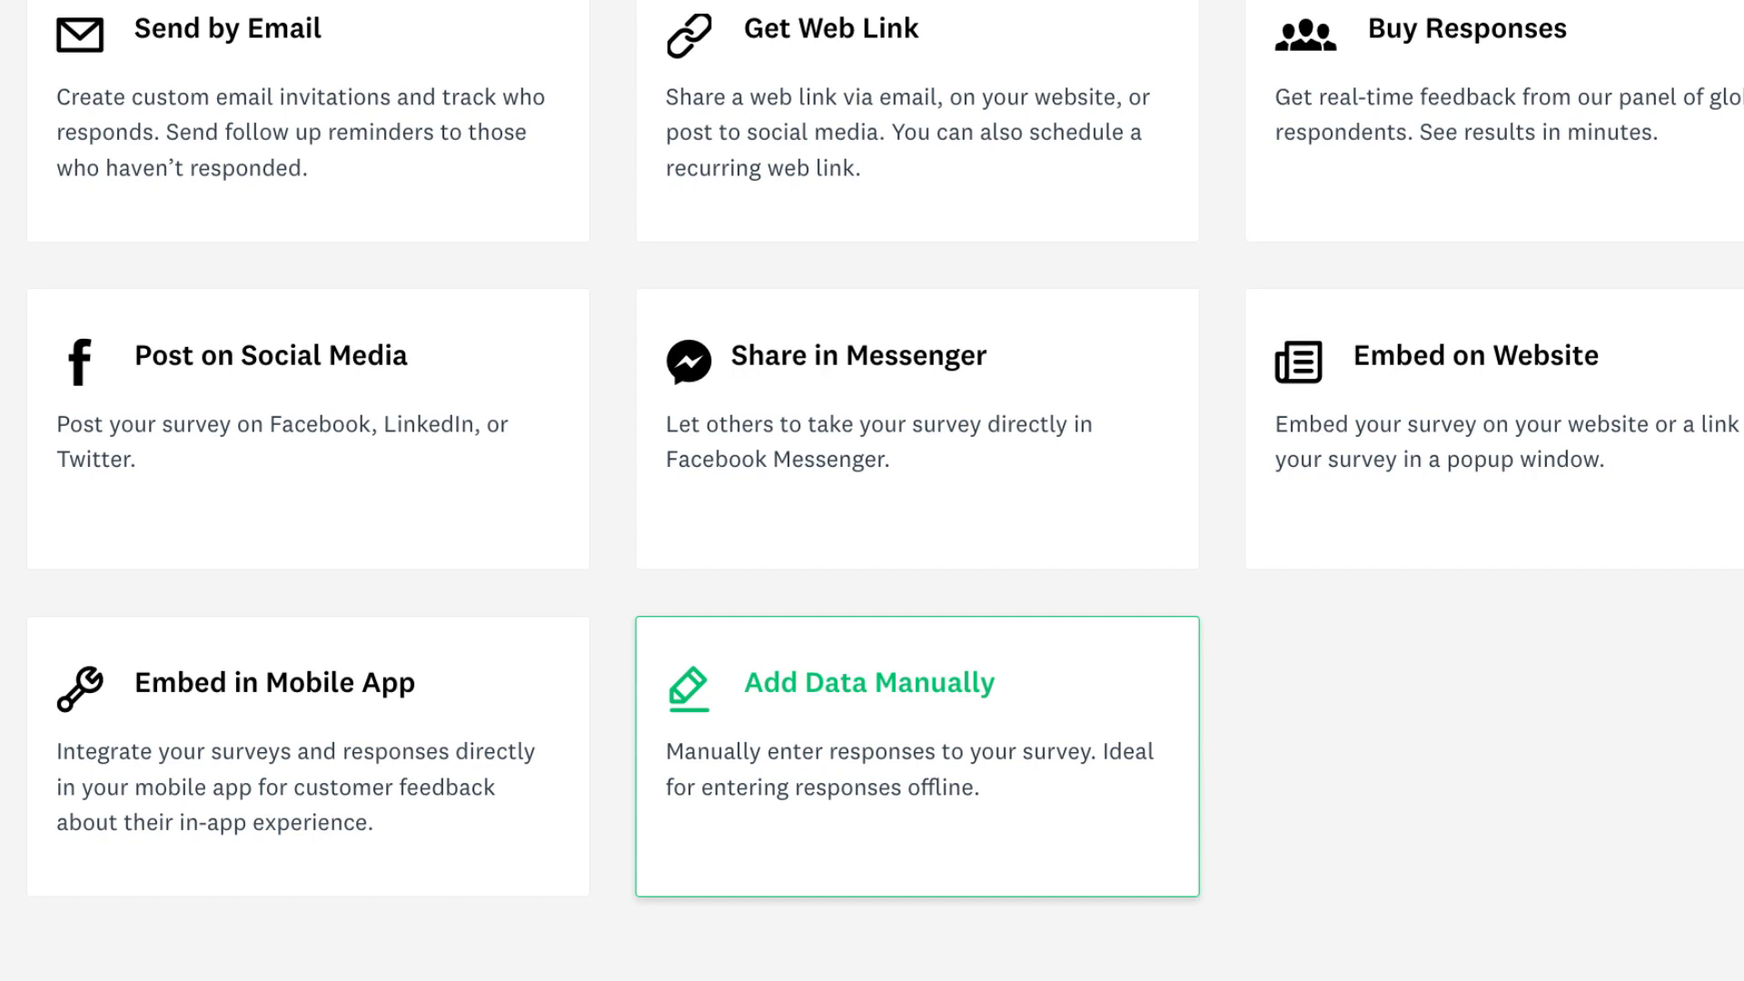
Step: Start a manual data entry response, with Manager chosen as the job role
click(868, 682)
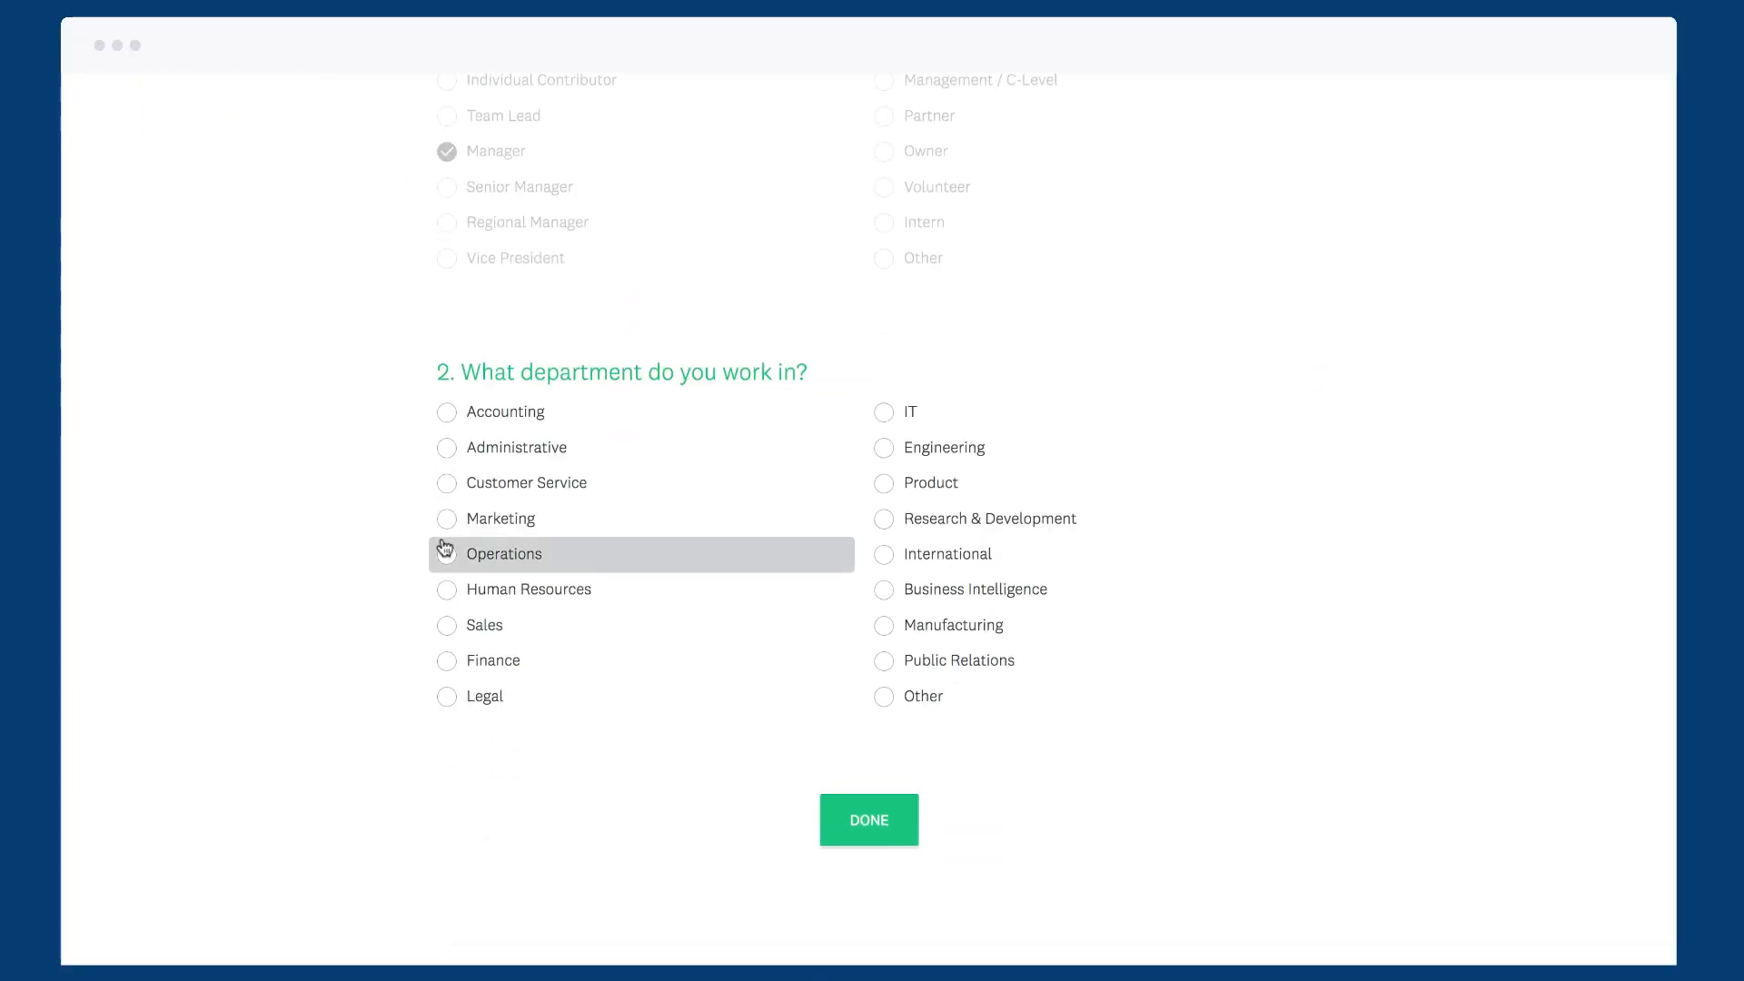